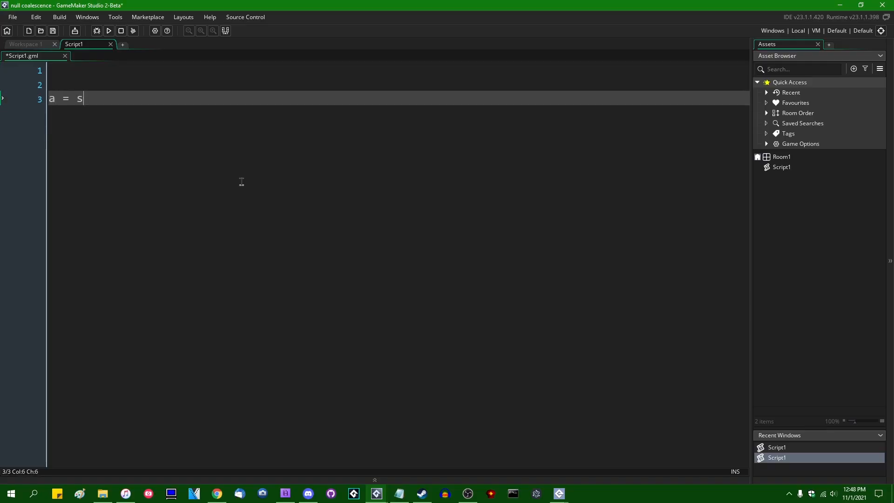
# Step: Write placeholder lines a = something, b = something and an if (a || b) { block
pyautogui.write('omething')
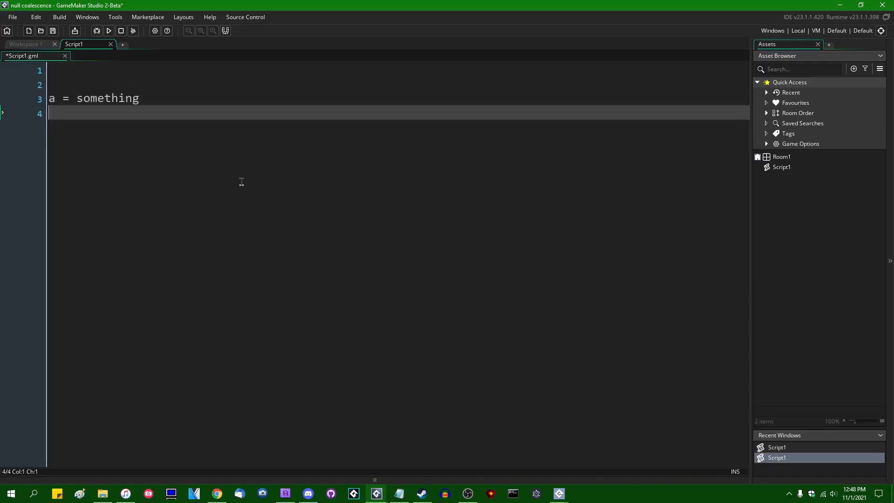
pyautogui.write('b = some')
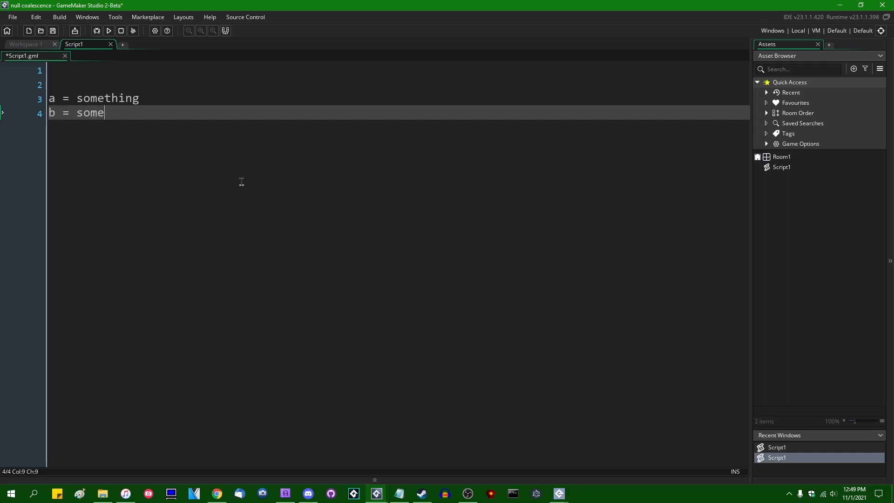
pyautogui.write('thing')
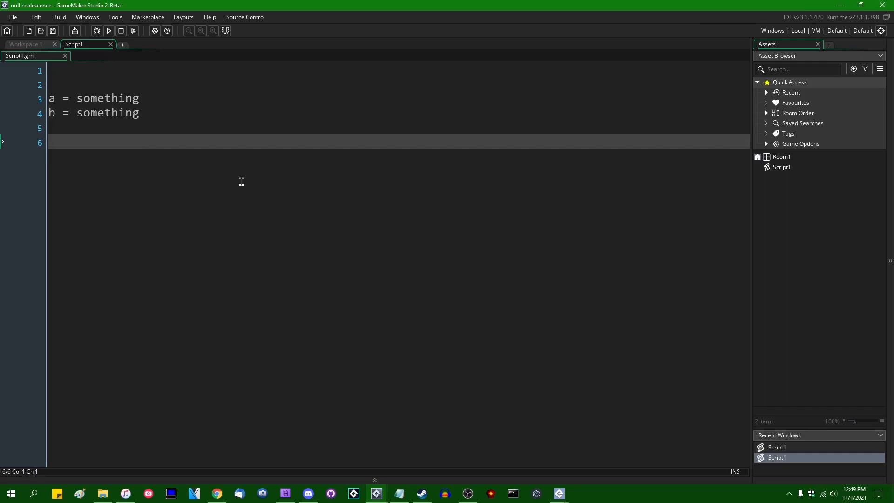
pyautogui.write('if (a')
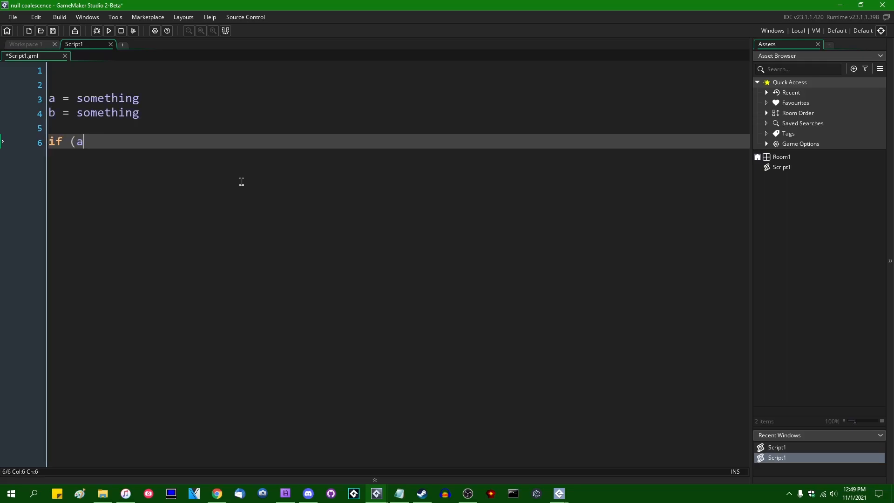
pyautogui.write('|| b) {')
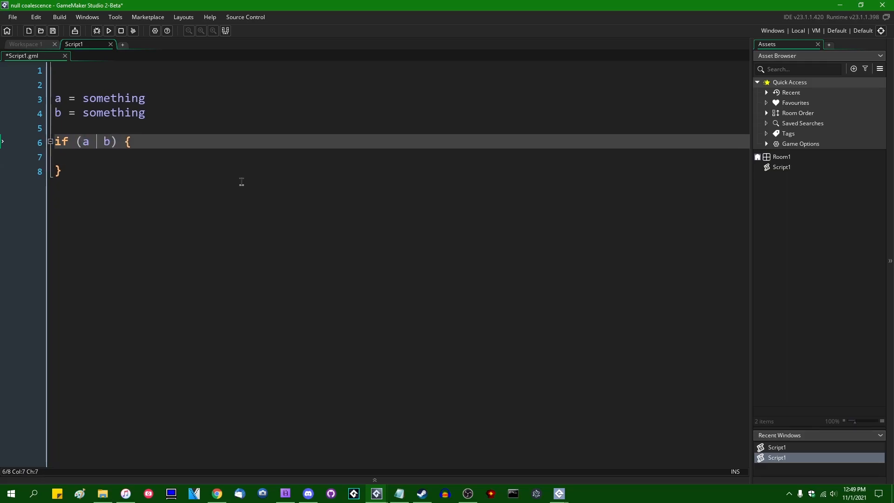
# Step: Swap the condition's operator through &&, ^^, ~, <, != and finally ??
pyautogui.write('&&')
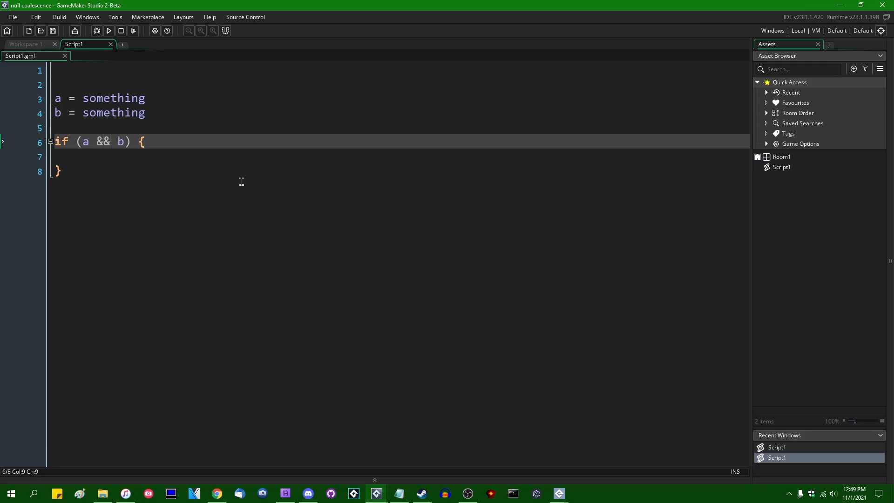
pyautogui.write('^^')
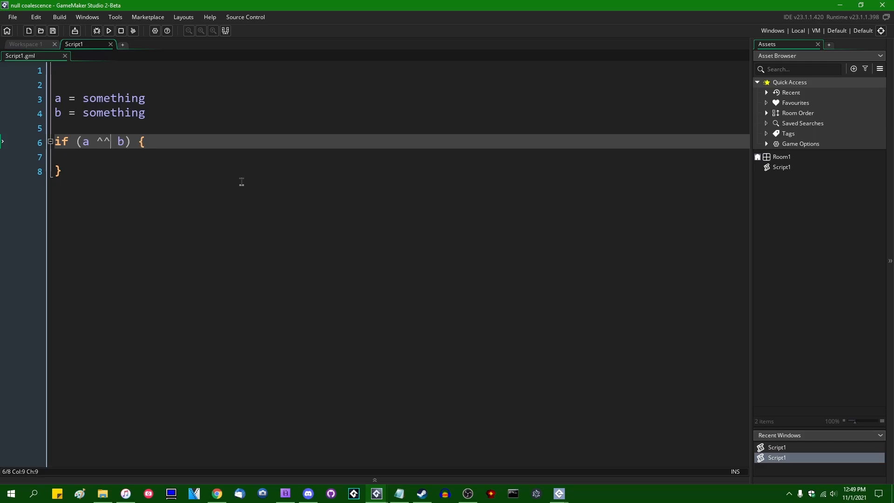
pyautogui.press('right')
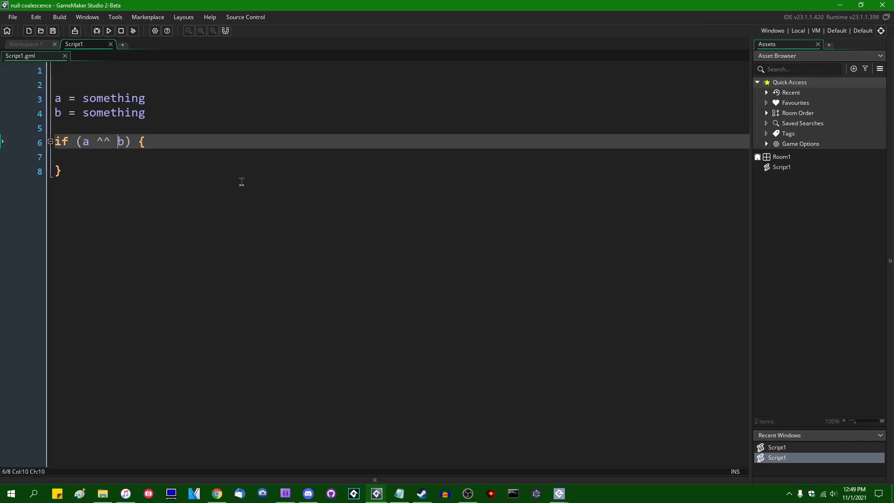
pyautogui.write('~')
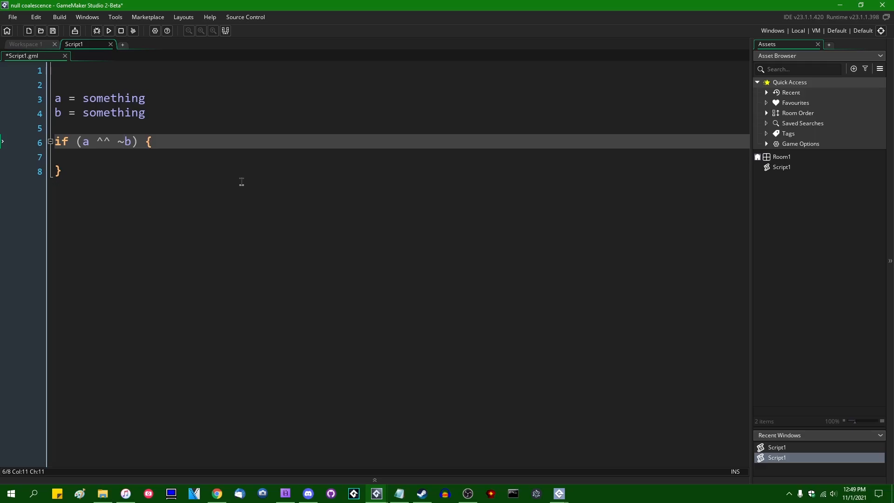
pyautogui.press('Backspace')
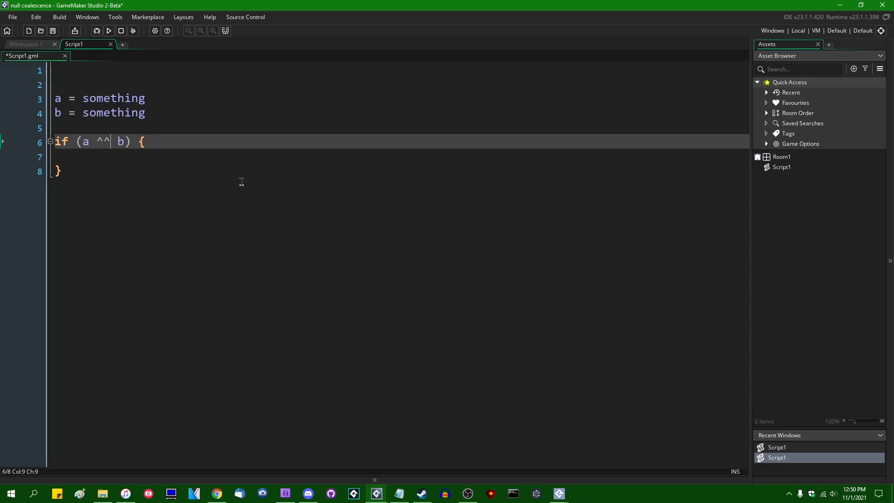
pyautogui.press('BackSpace')
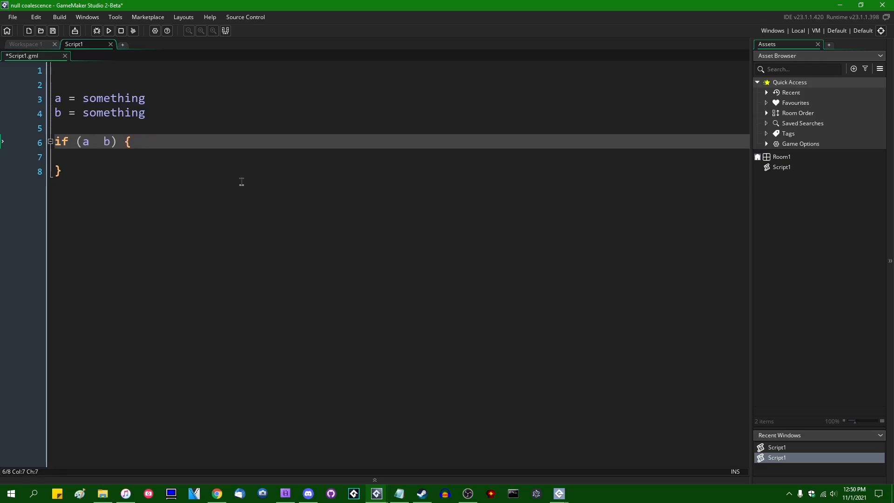
pyautogui.write('<')
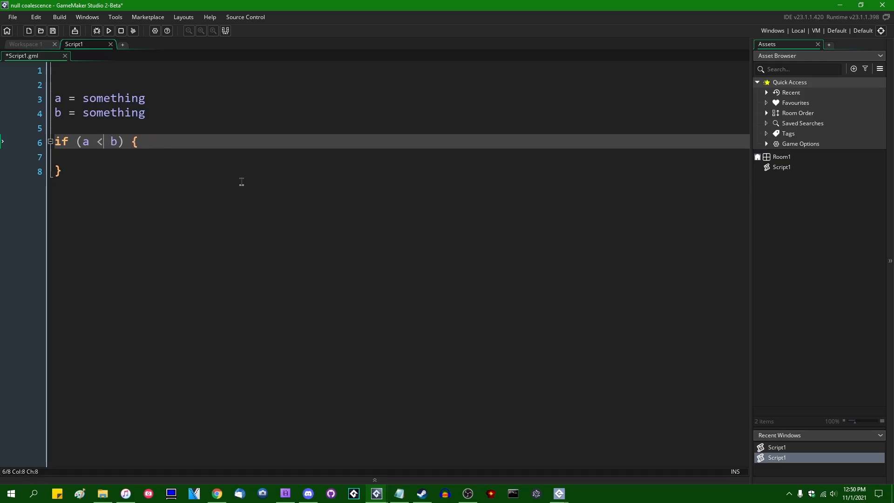
pyautogui.write('!=')
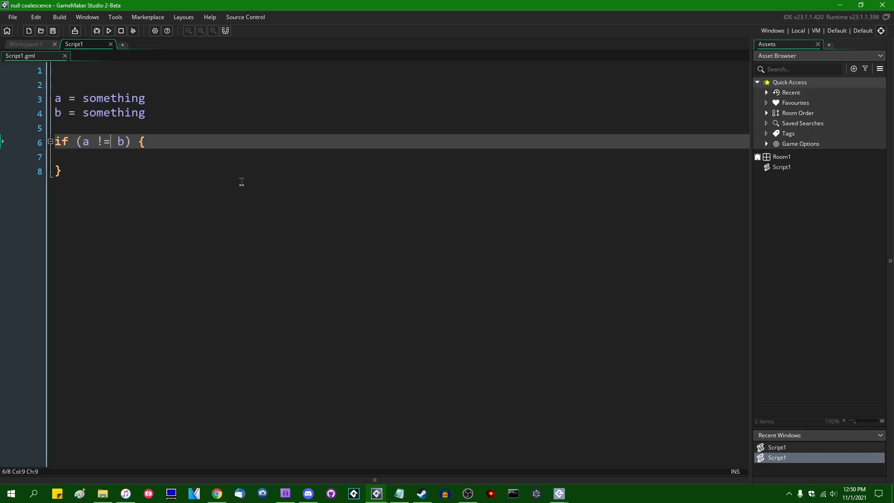
pyautogui.write('??')
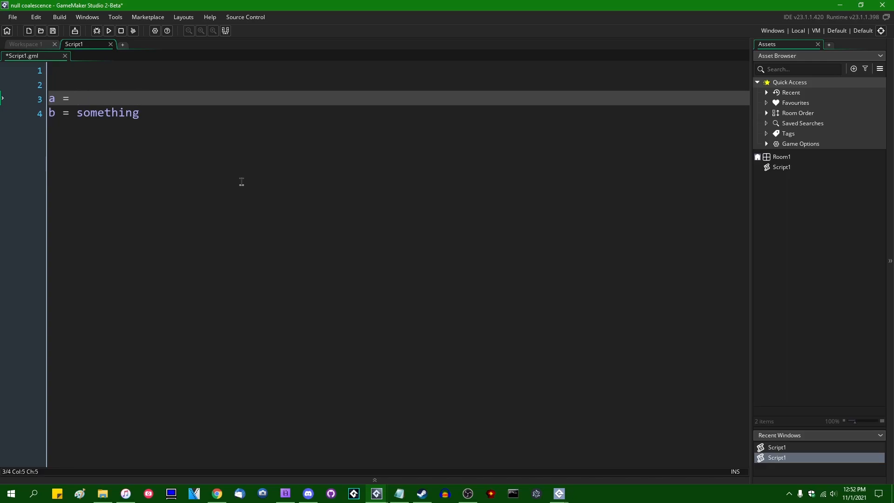
# Step: Set a = undefined, b = 1337 and write if (a != undefined) { c = a; } else { c = b; }
pyautogui.write('undefined;')
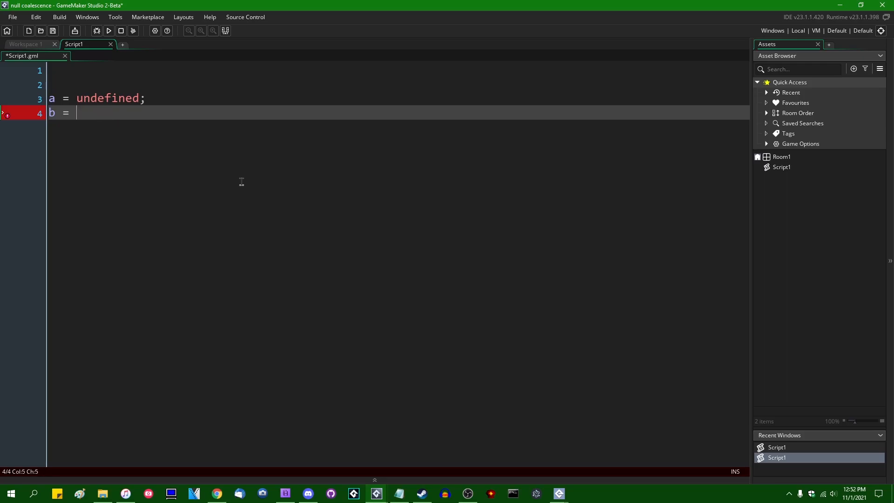
pyautogui.write('1337;')
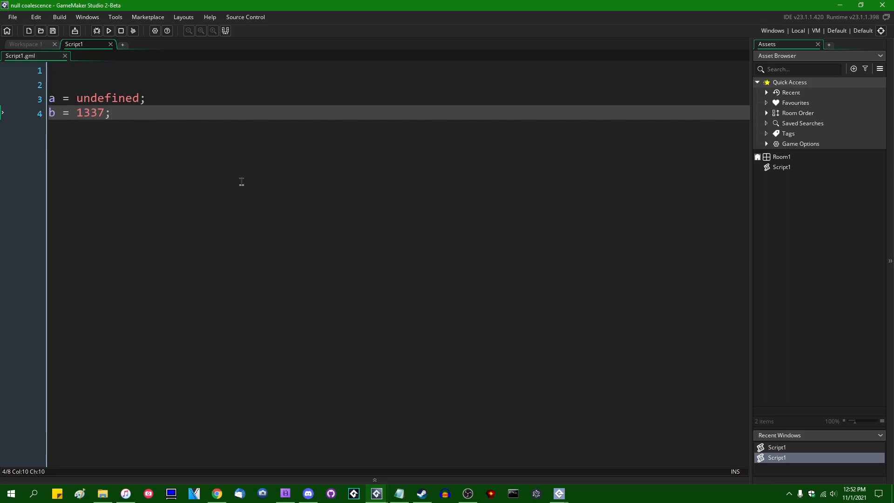
pyautogui.write('if (')
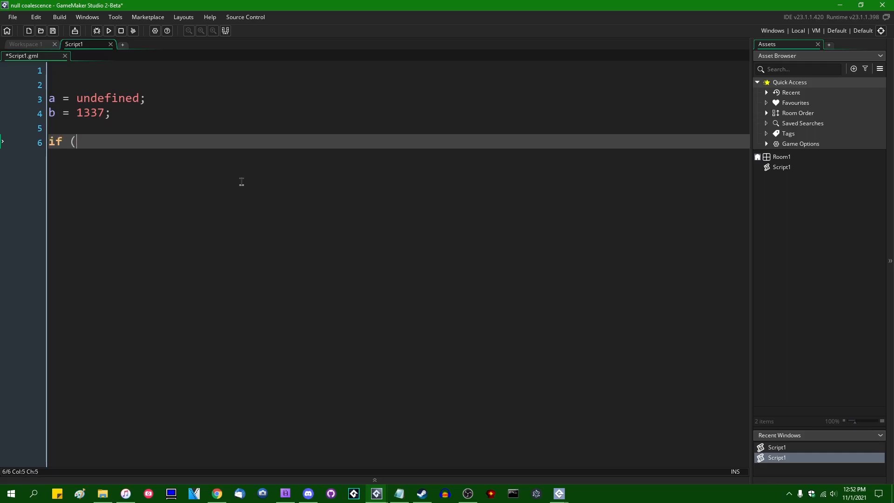
pyautogui.write('a !')
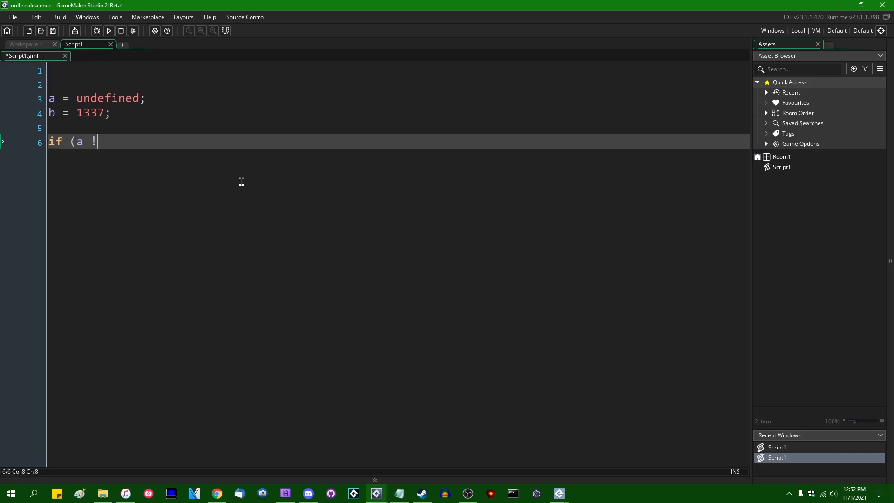
pyautogui.write('= undefined)')
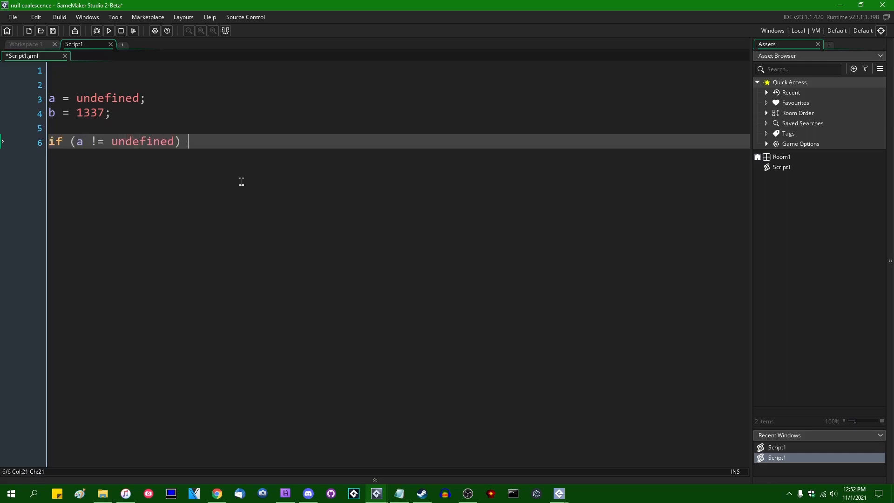
pyautogui.write('{')
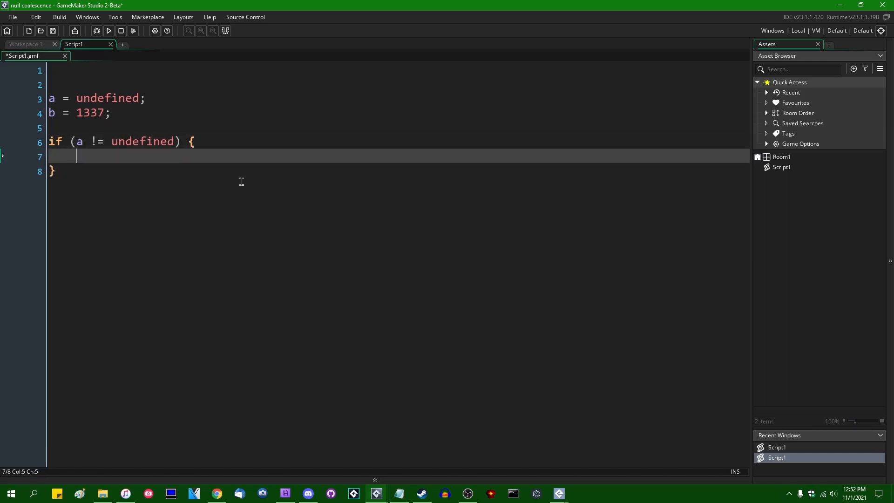
pyautogui.write('c = a;')
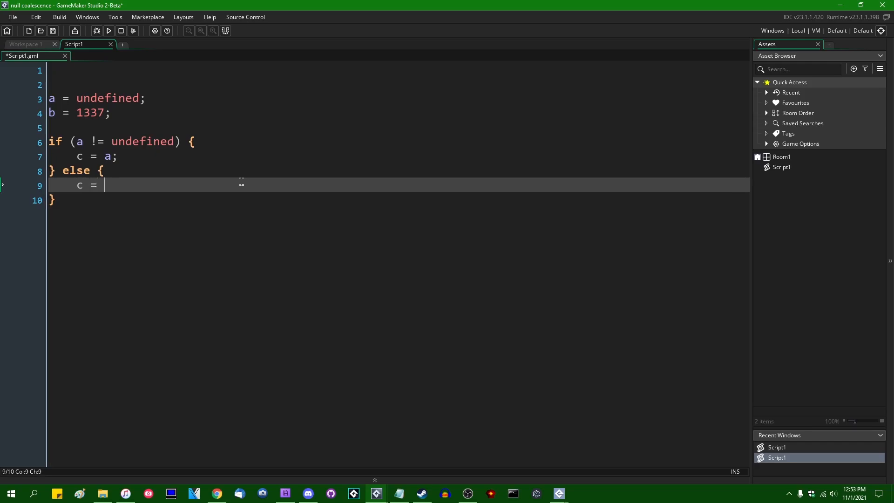
pyautogui.write('b;')
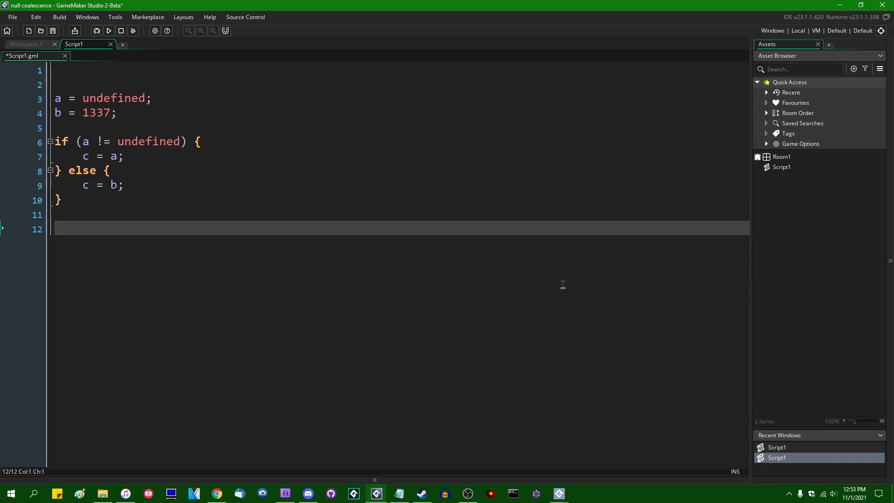
# Step: Add c = (a != undefined) ? a : b; plus show_message(c) and game_end()
pyautogui.write('c = (')
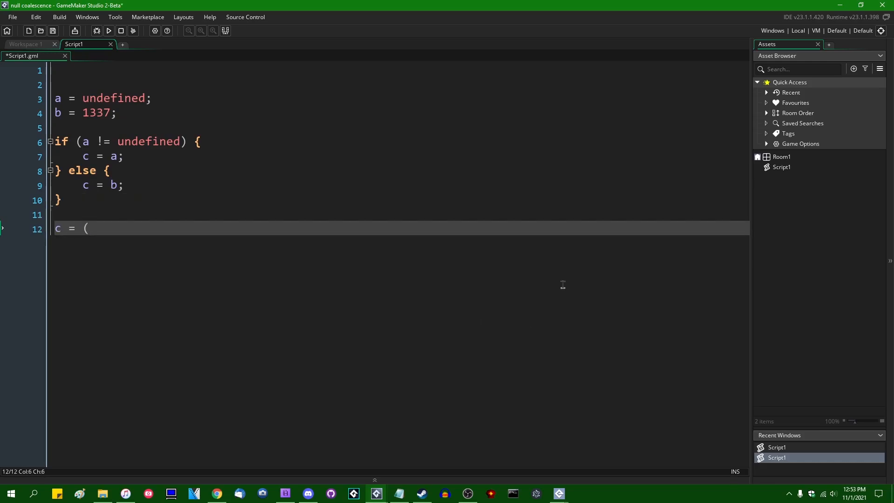
pyautogui.write('a != und')
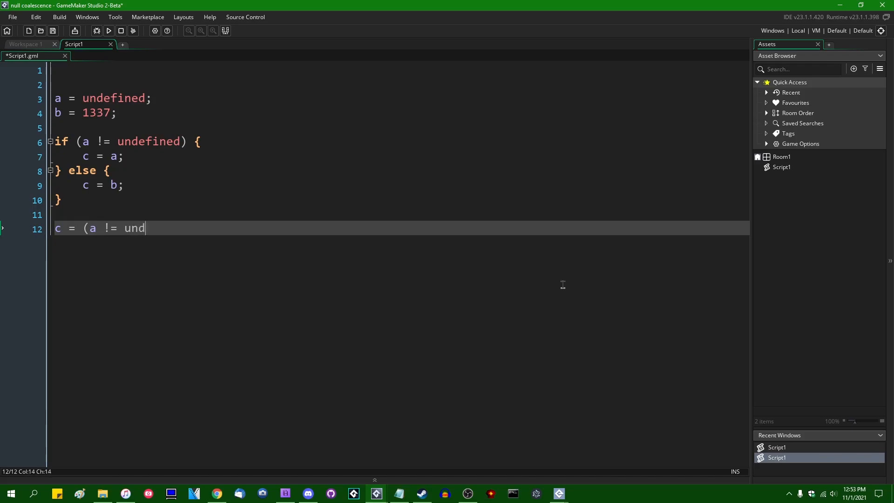
pyautogui.write('efined) ?')
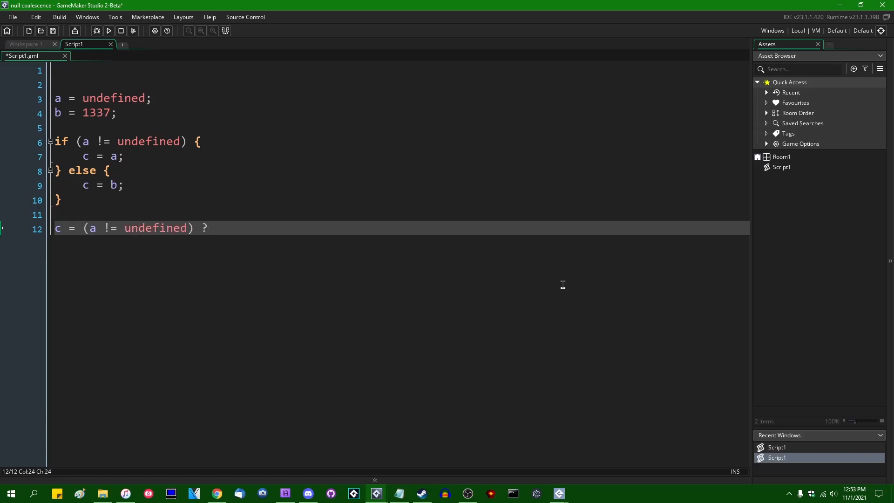
pyautogui.write('a : b;')
pyautogui.write('s')
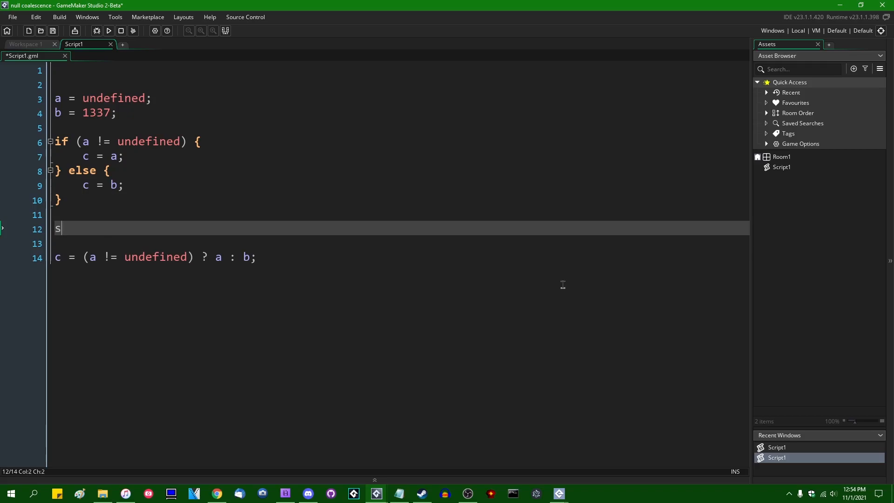
pyautogui.write('how_message("')
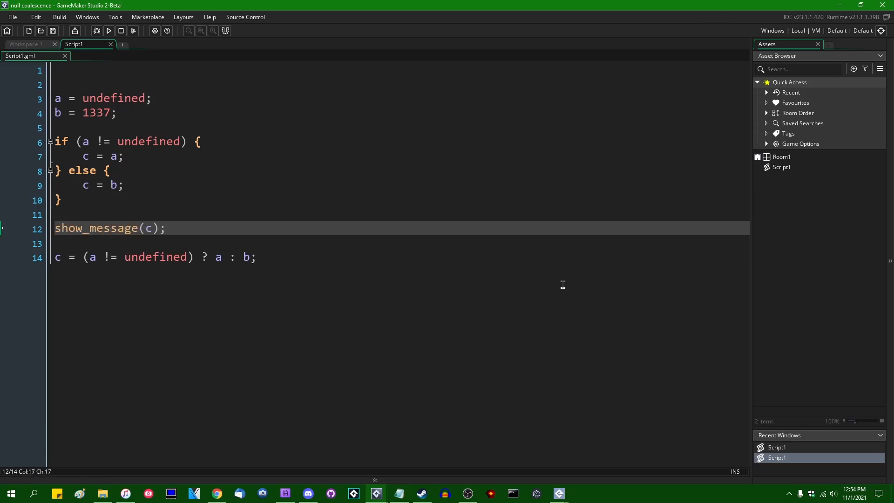
pyautogui.write('game_end();')
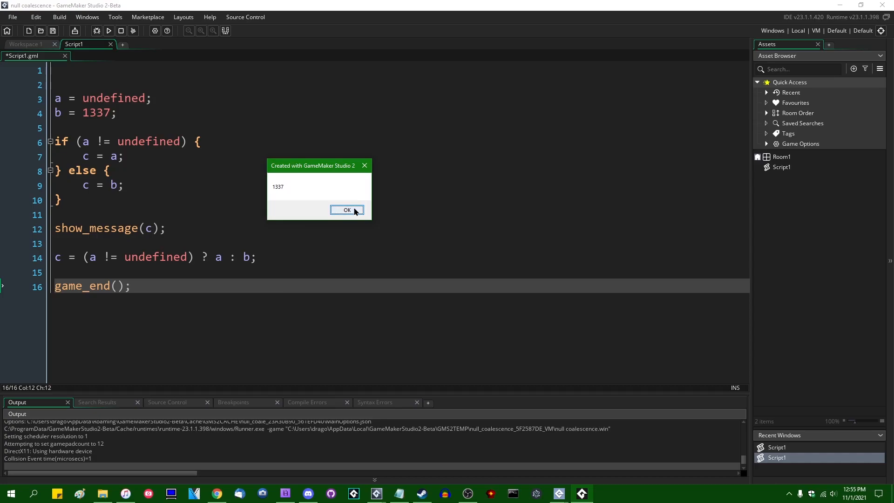
# Step: Confirm the run shows 1337, then set a = 1000 and rerun so the message shows 1000
pyautogui.click(347, 210)
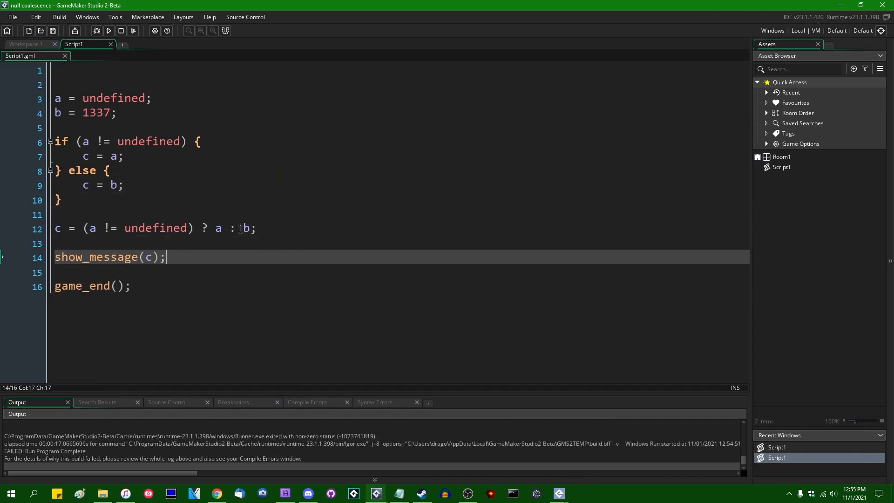
pyautogui.click(108, 31)
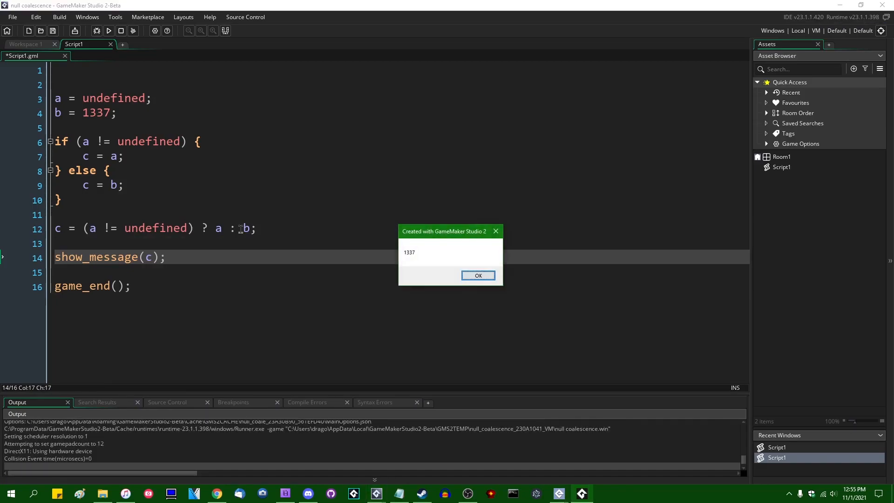
pyautogui.click(477, 276)
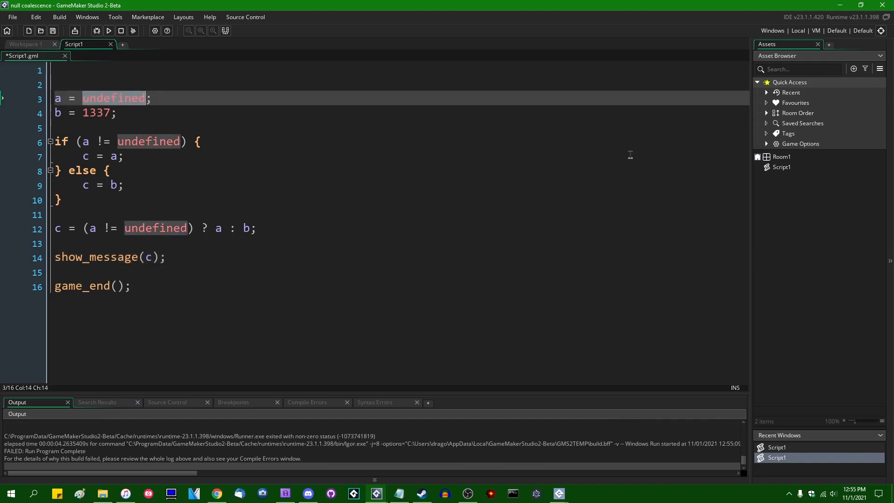
pyautogui.write('1000;')
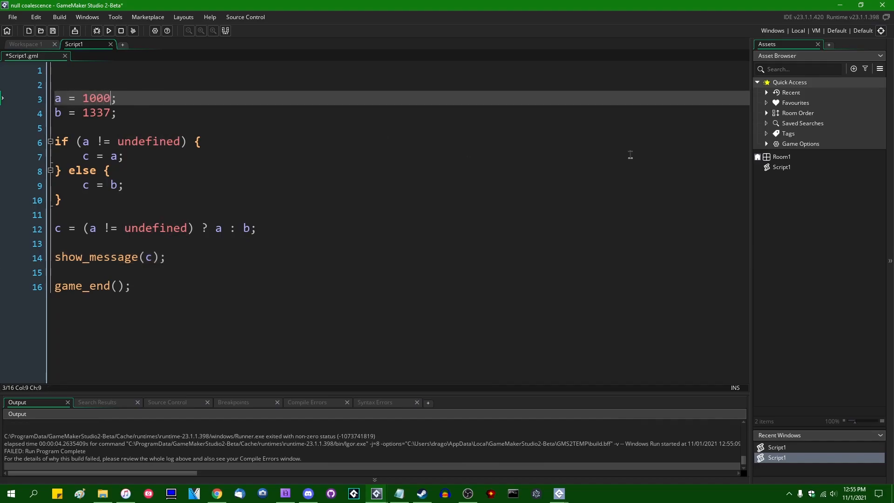
pyautogui.click(108, 31)
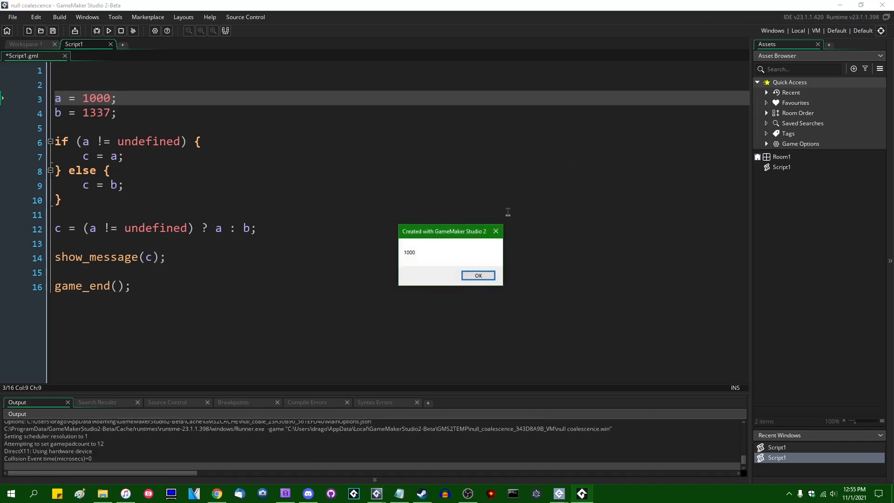
pyautogui.click(477, 276)
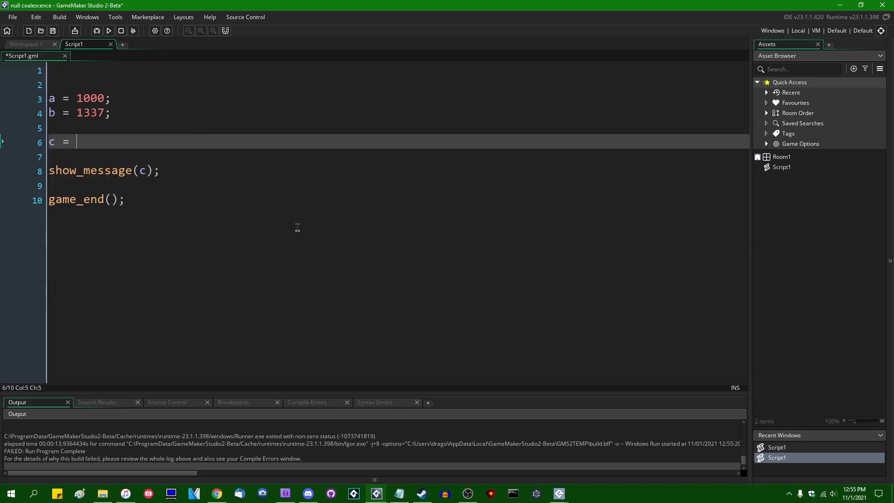
# Step: Write the null-coalescing line c = a ?? b; above the if block with a back to undefined
pyautogui.write('a ?? b;')
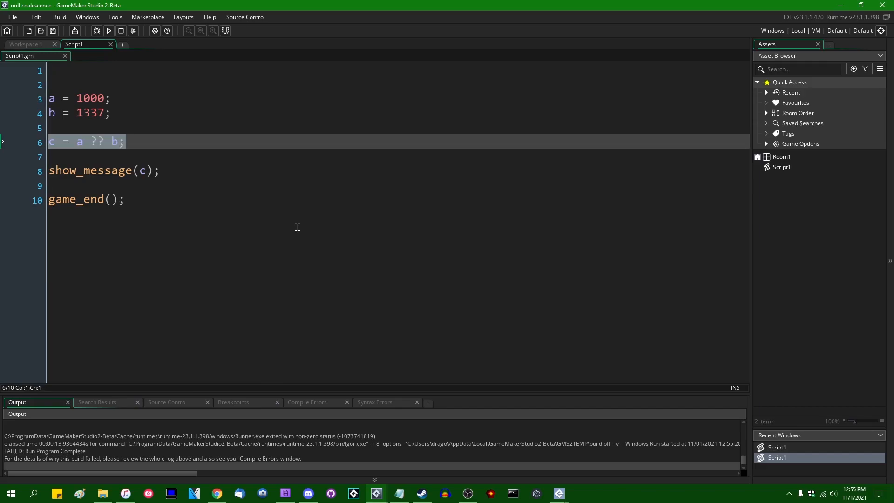
pyautogui.click(124, 142)
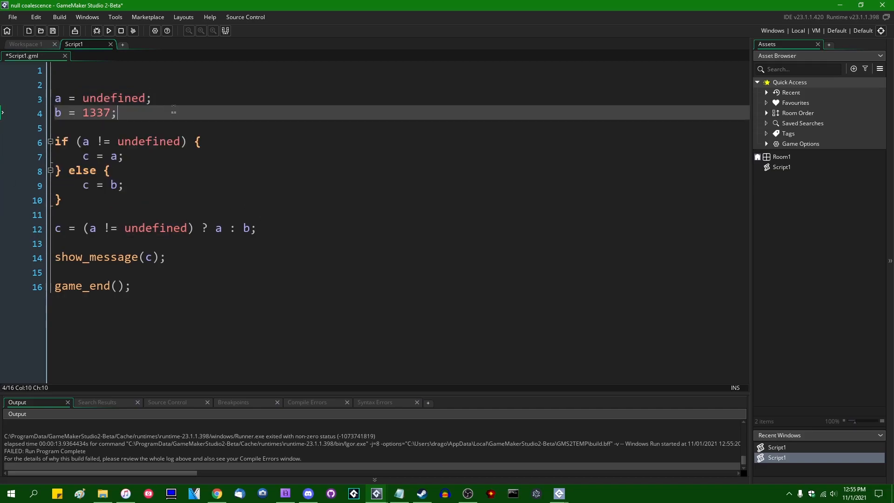
pyautogui.write('c = a ?')
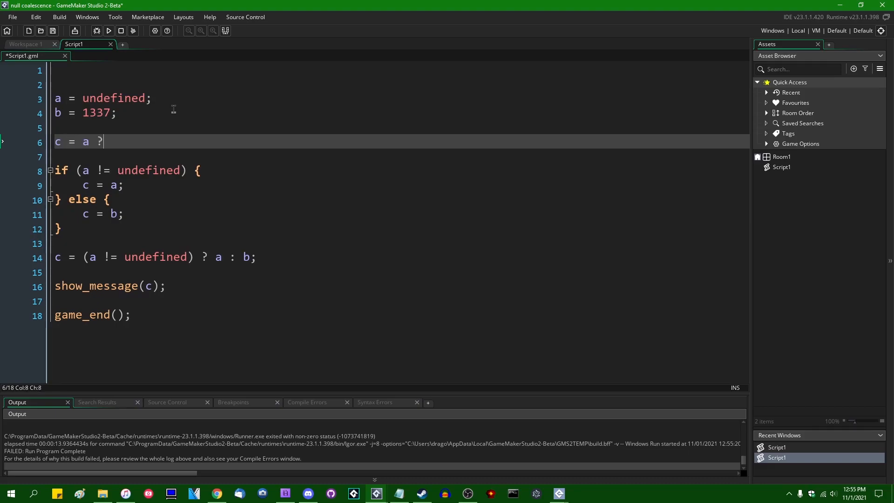
pyautogui.write('? b;')
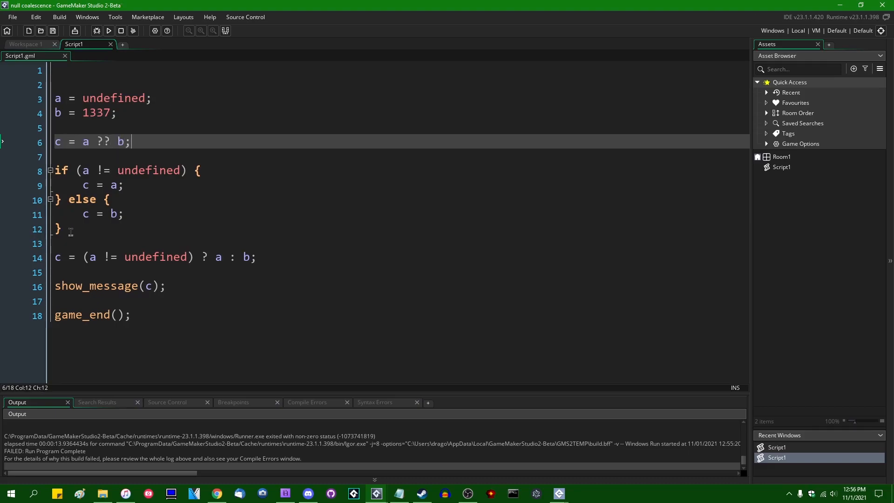
pyautogui.moveTo(197, 192)
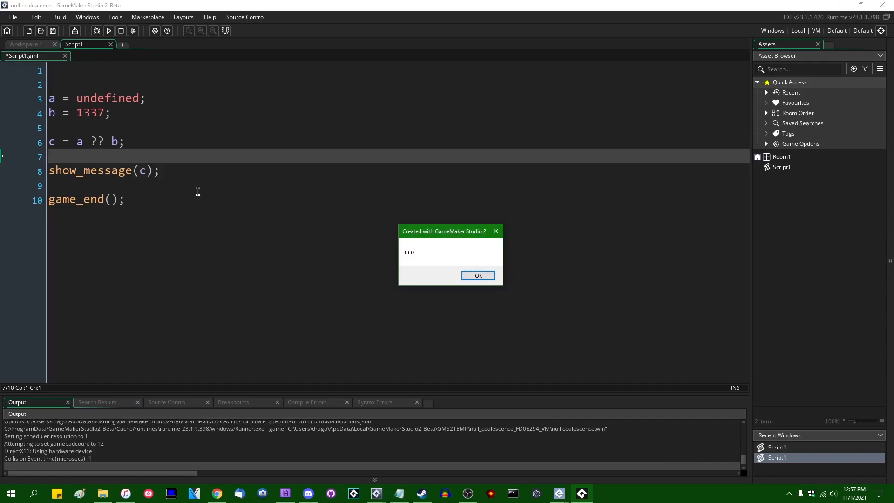
# Step: Dismiss the 1337 result from a ?? b, set a = 1000 and run again
pyautogui.click(477, 275)
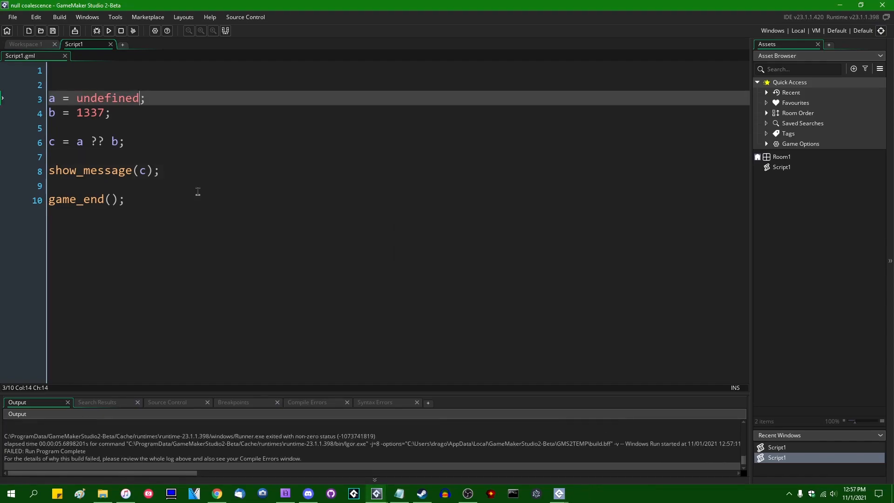
pyautogui.write('1000;')
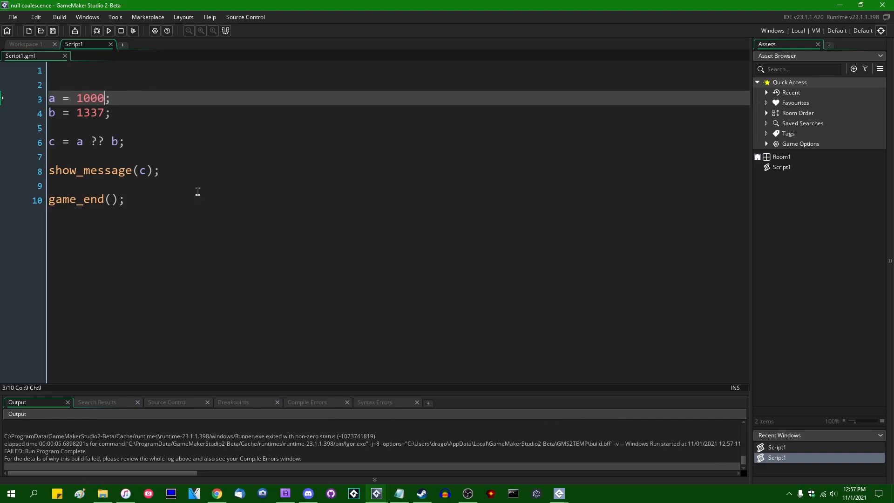
pyautogui.click(108, 30)
pyautogui.write('undefined')
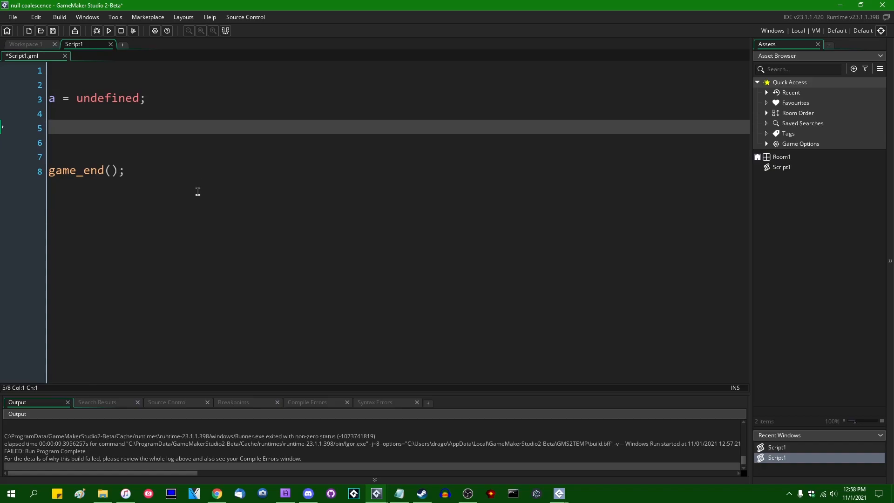
# Step: Write a ??= 1337; followed by show_message(a); with a still undefined
pyautogui.write('a ??')
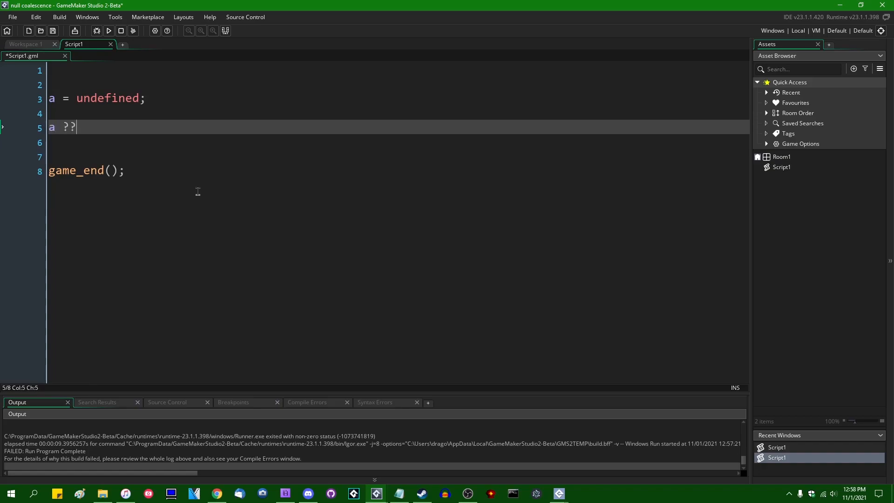
pyautogui.write('=')
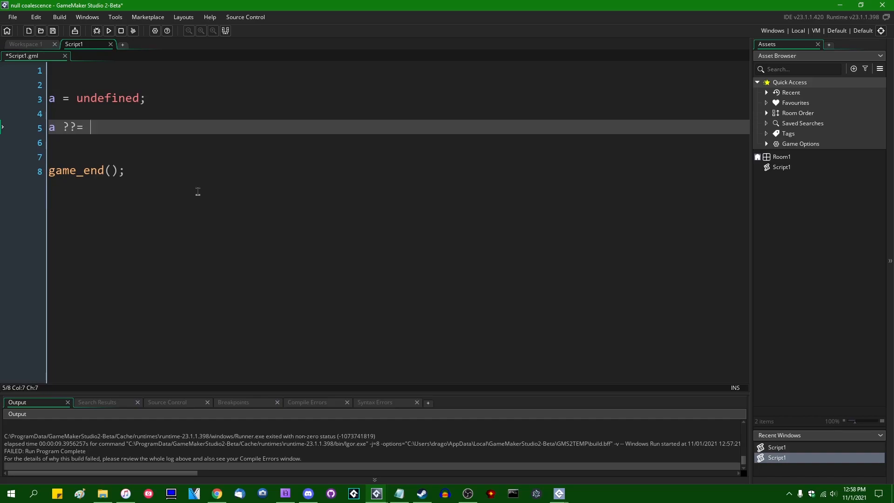
pyautogui.write('1337')
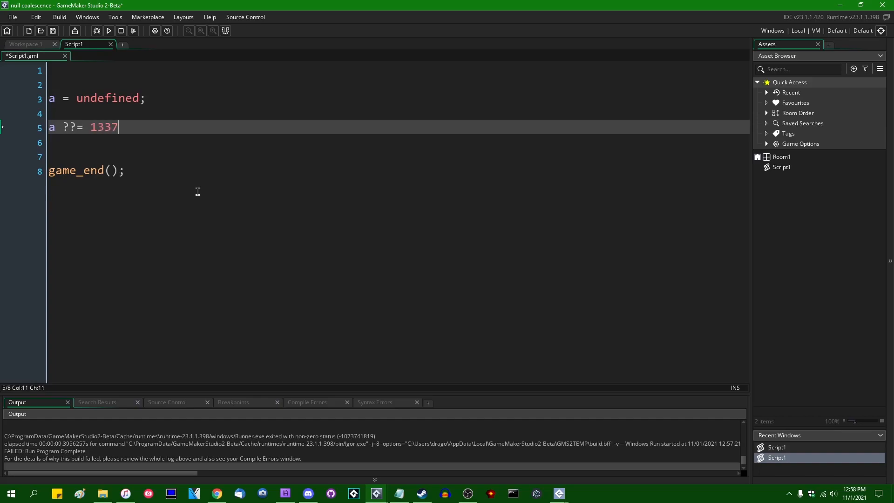
pyautogui.write(';')
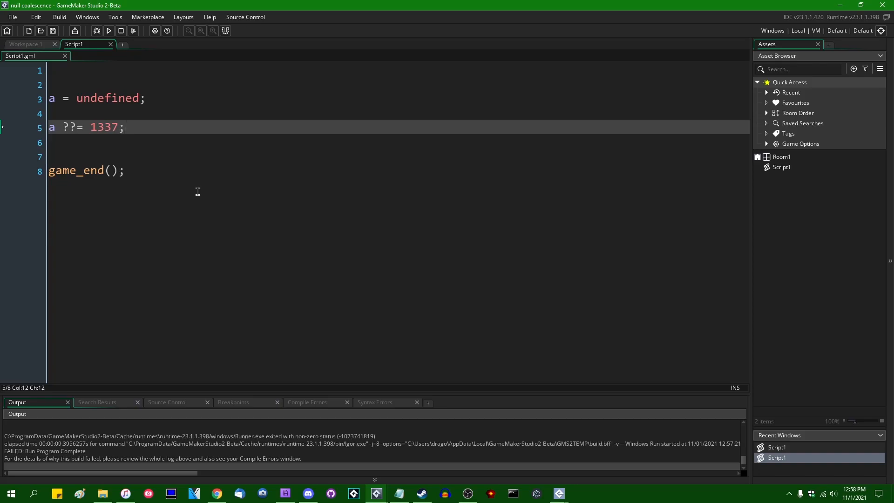
pyautogui.press('enter')
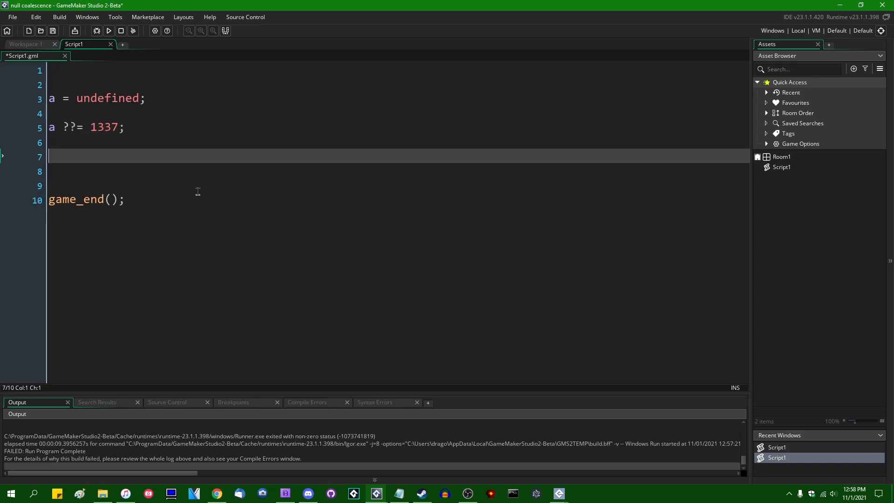
pyautogui.write('show_message(a);')
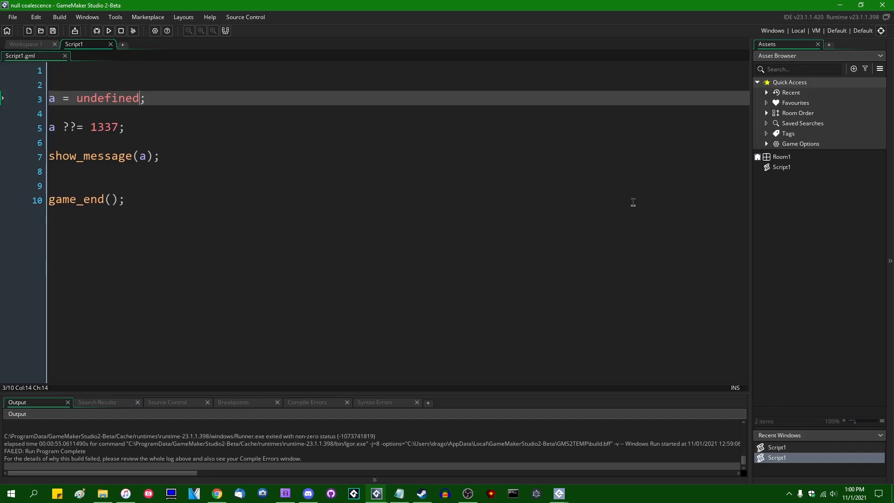
# Step: Run ??= with a = pointer_null (shows 1337) and then a = 0 (shows 0)
pyautogui.press('Backspace')
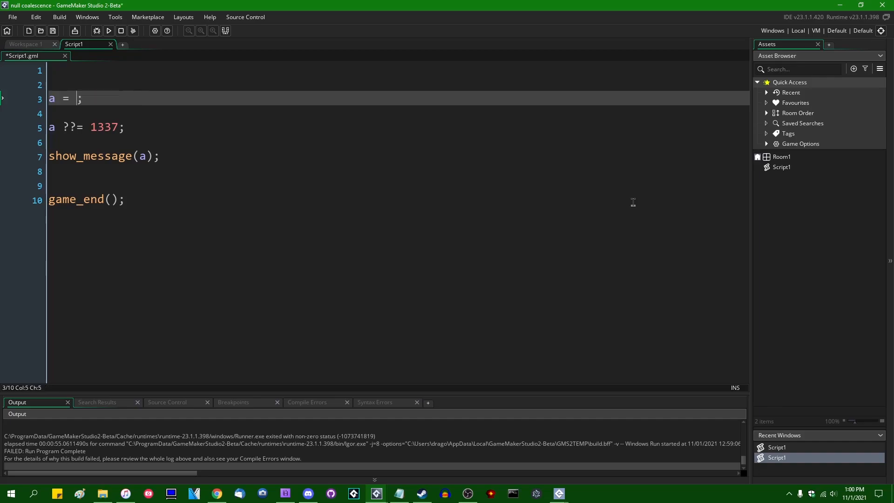
pyautogui.write('point')
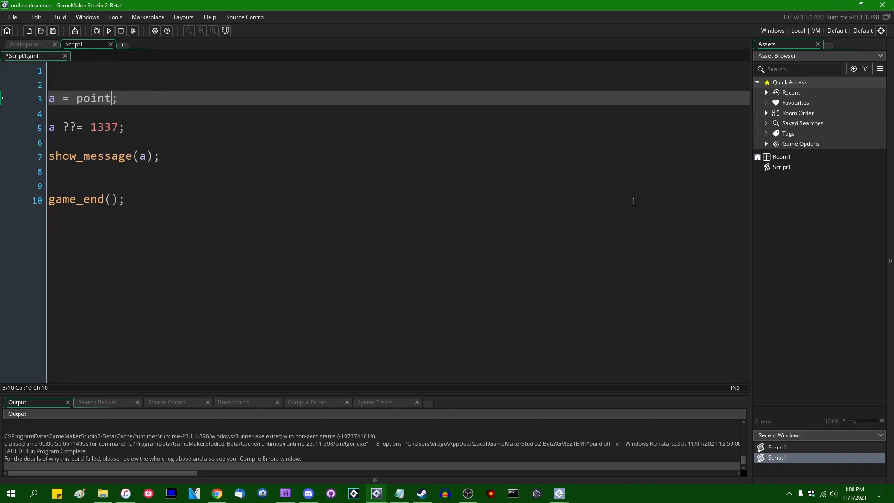
pyautogui.write('er_null')
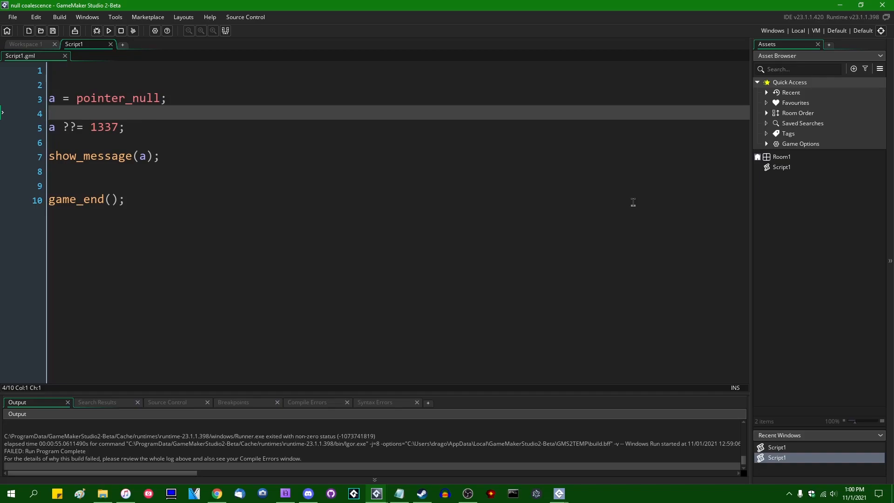
pyautogui.click(108, 31)
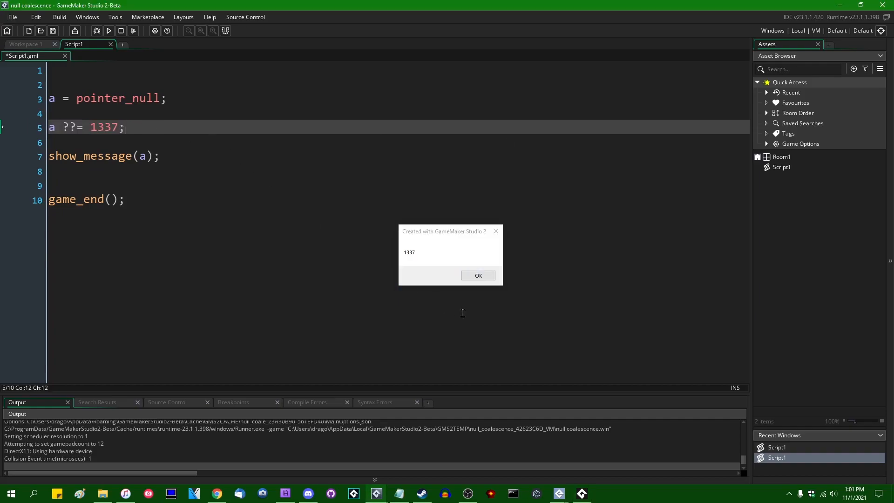
pyautogui.click(477, 276)
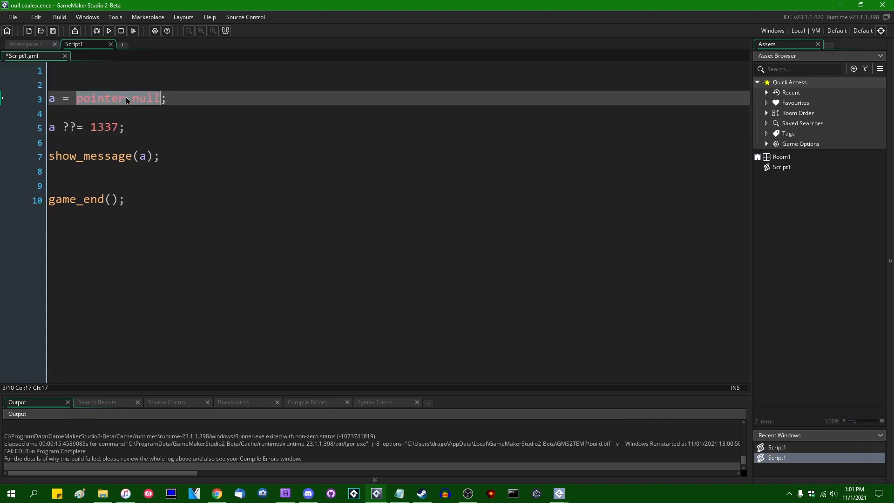
pyautogui.write('0;')
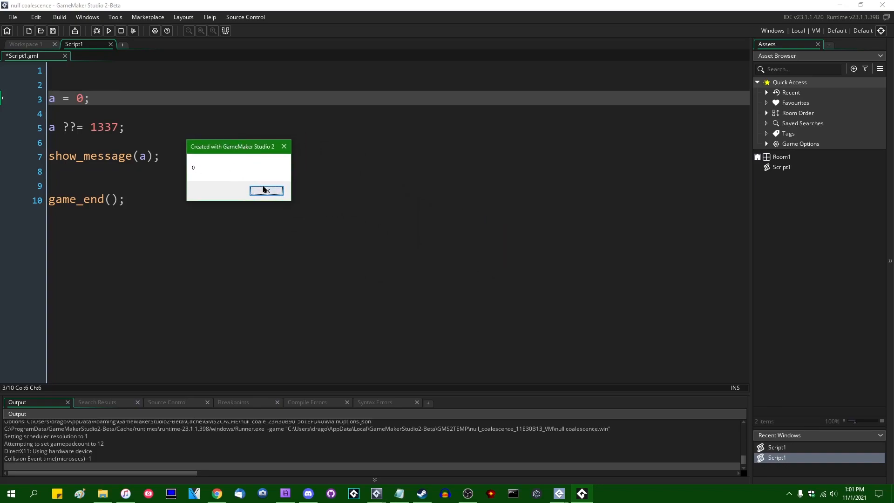
pyautogui.click(266, 190)
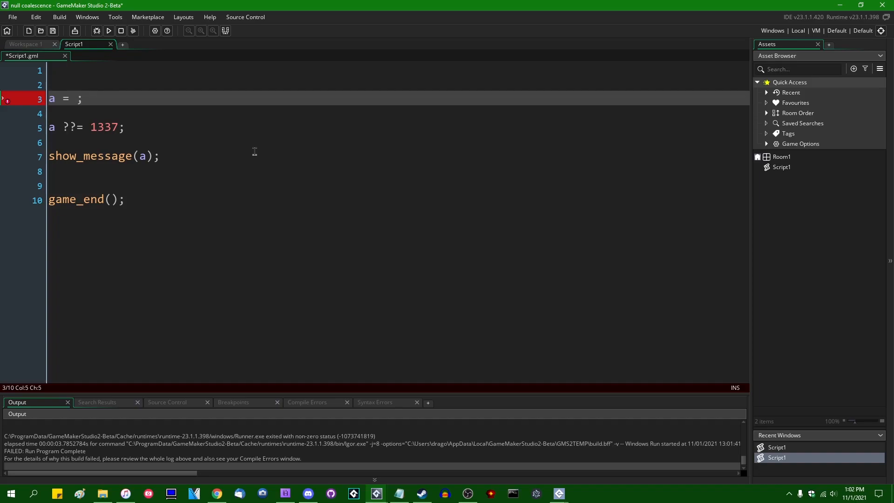
pyautogui.write('[]')
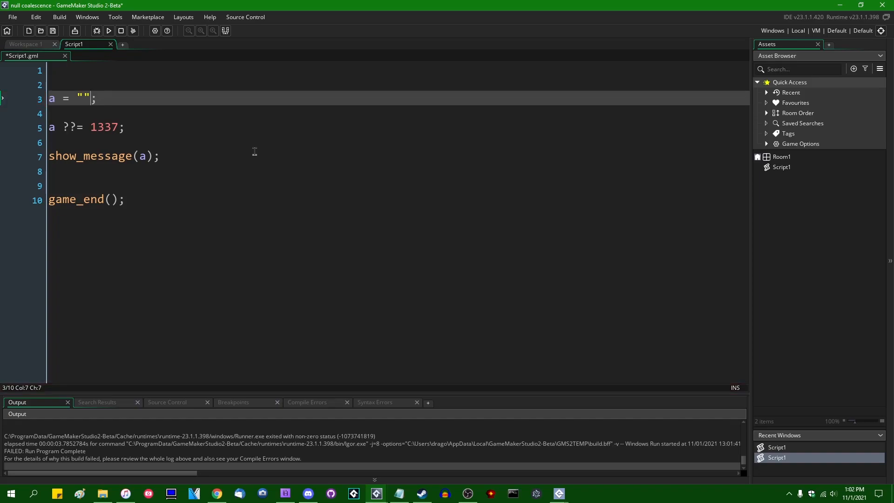
pyautogui.write('undefined')
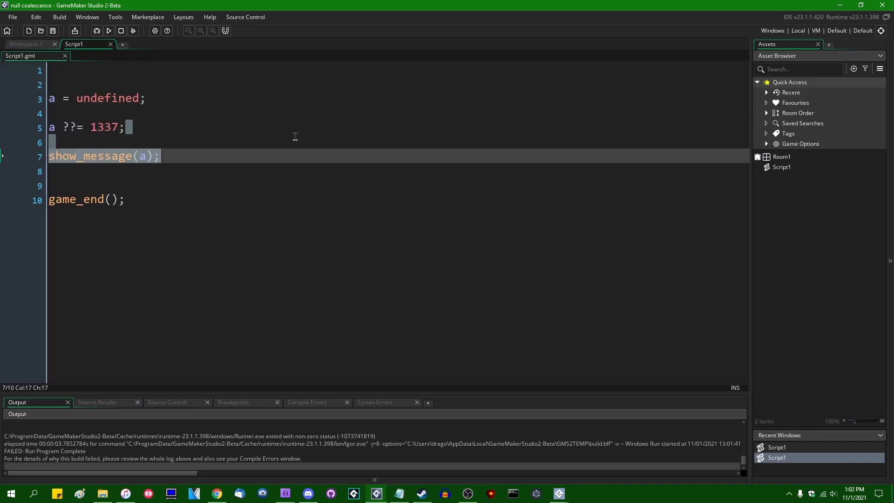
pyautogui.write('c =')
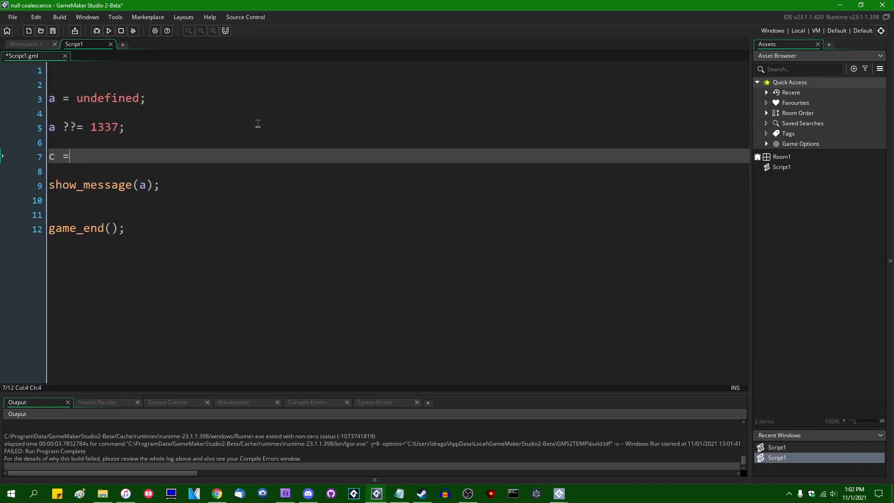
pyautogui.write('?? b;')
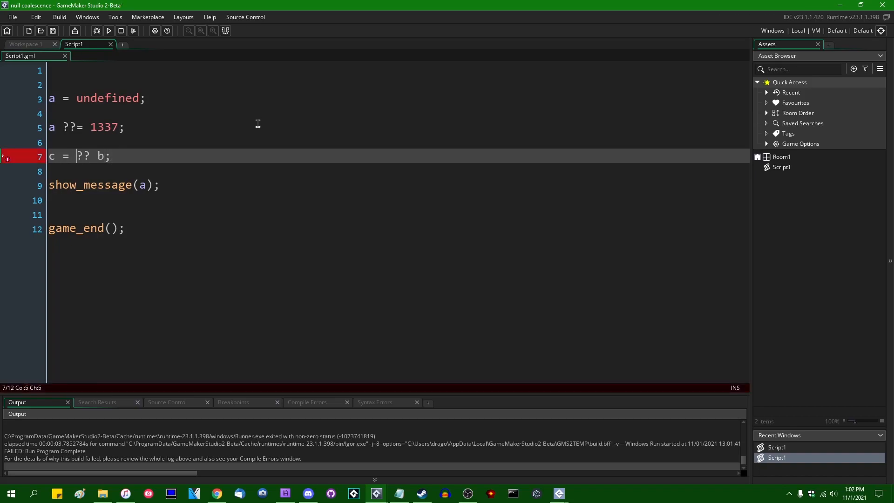
pyautogui.write('a')
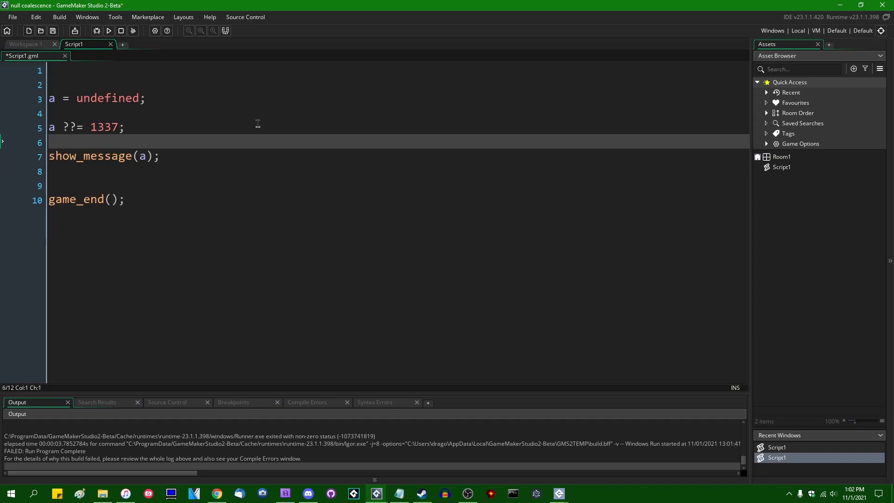
pyautogui.click(117, 126)
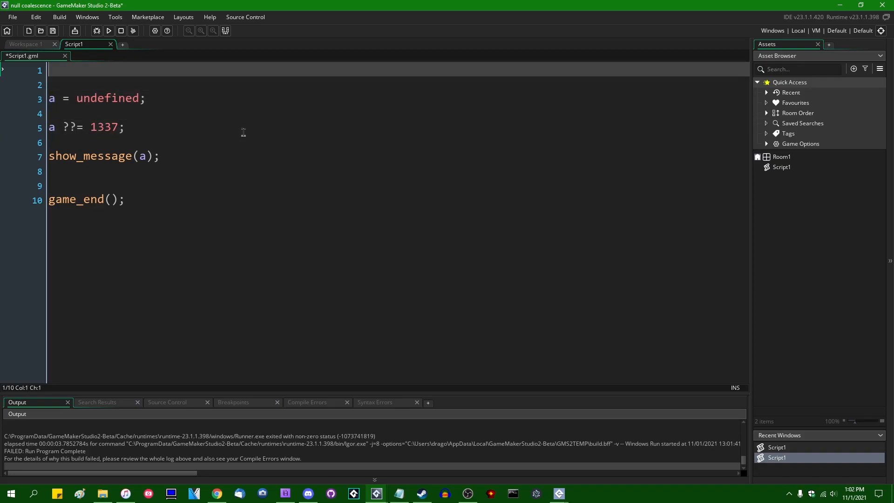
# Step: Define some_function showing a long 'aaaa…!' message and returning 1337, and use a ??= some_function();
pyautogui.write('function')
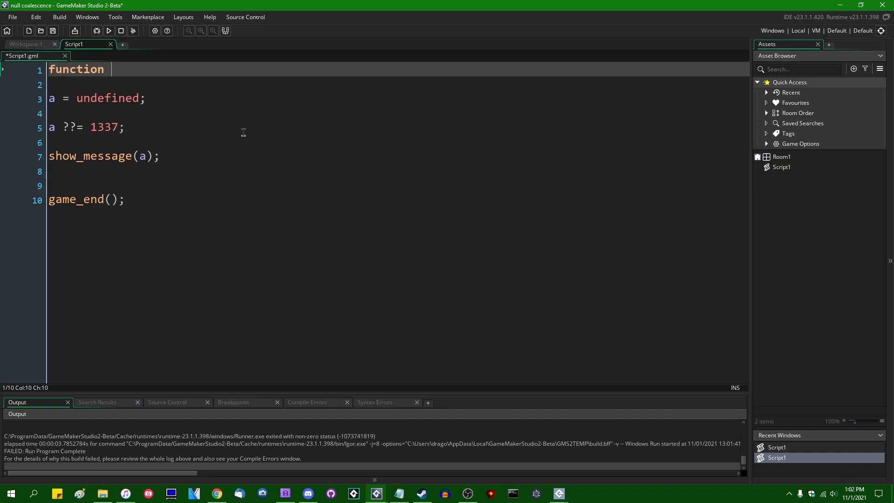
pyautogui.write('some_function(')
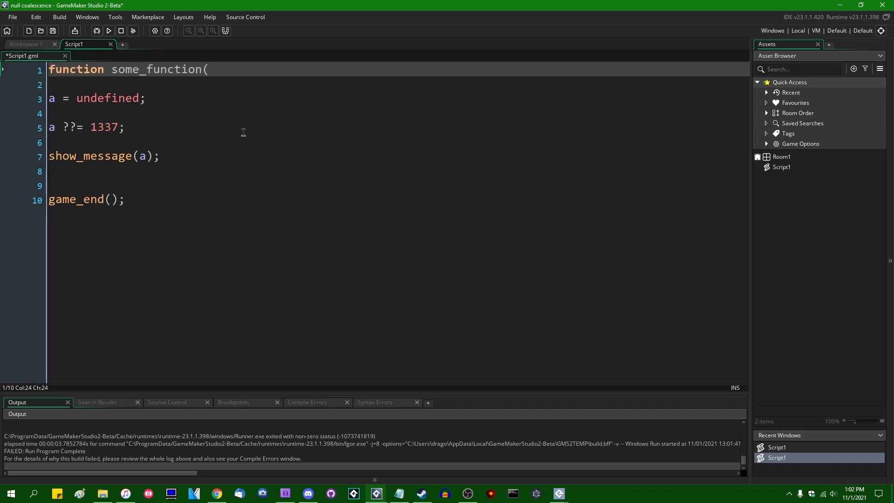
pyautogui.press('Backspace')
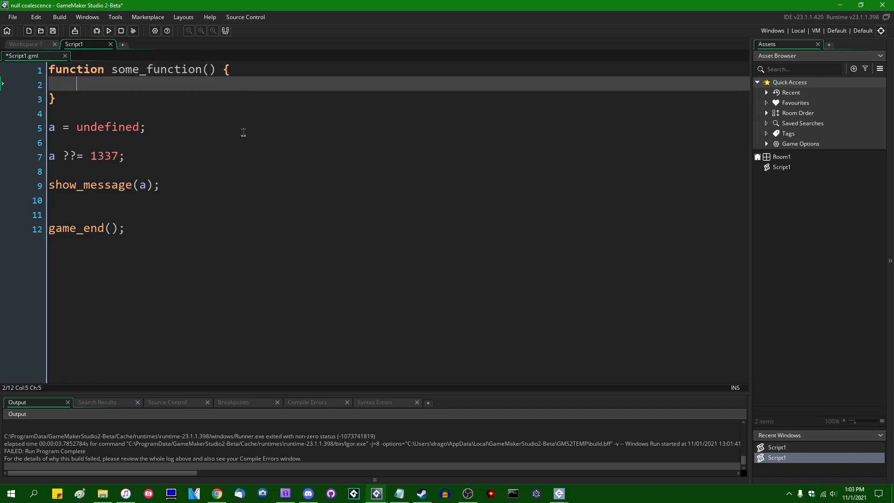
pyautogui.write('show_message(')
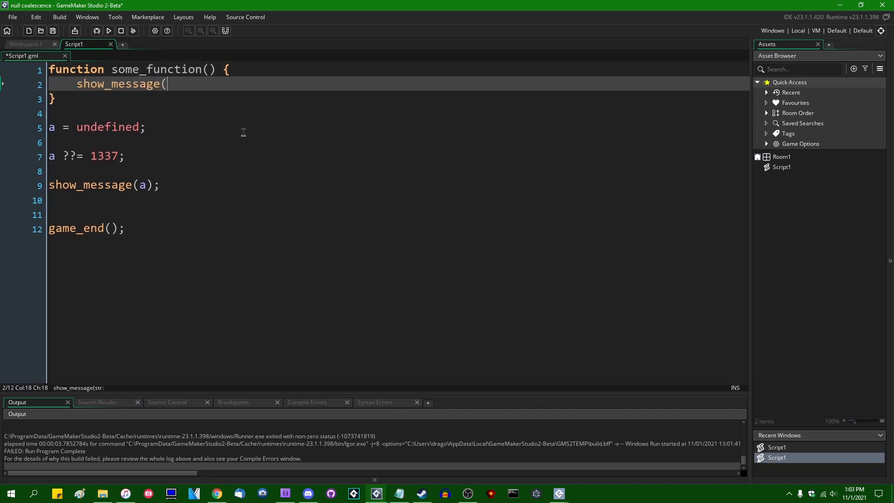
pyautogui.write('"aaaaaaaaaaaaaaaaaaaaaaaaa')
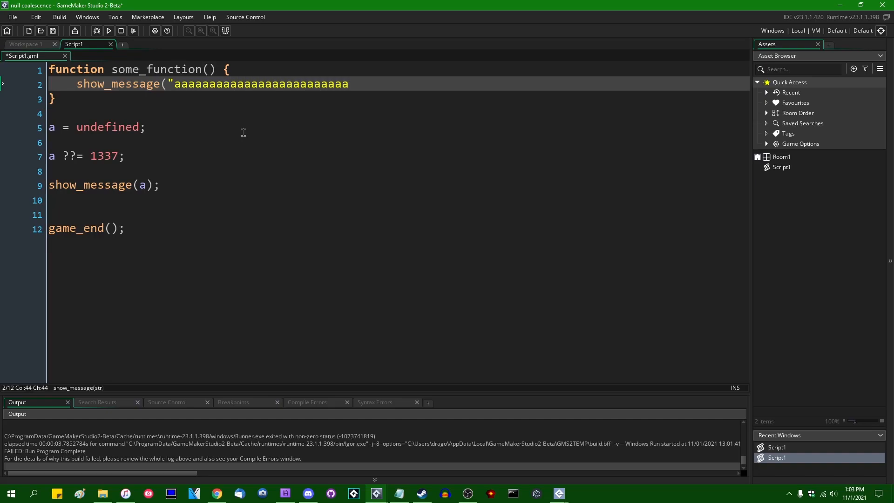
pyautogui.write('!");')
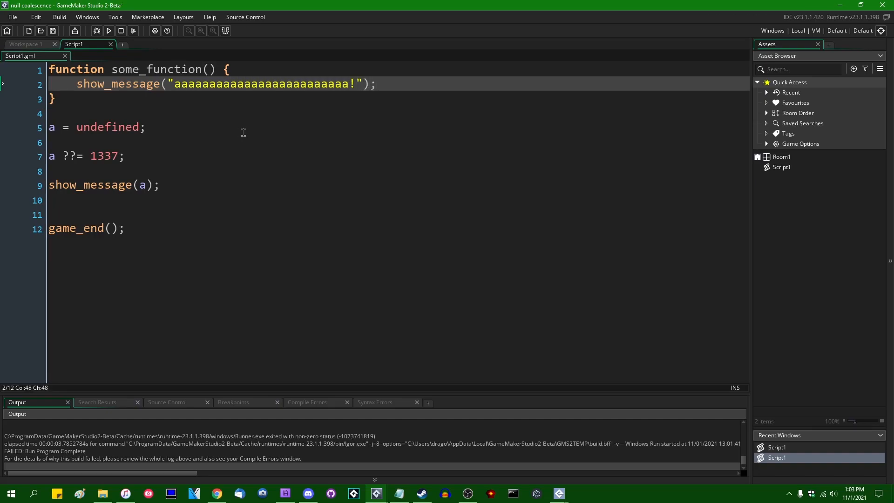
pyautogui.press('Enter')
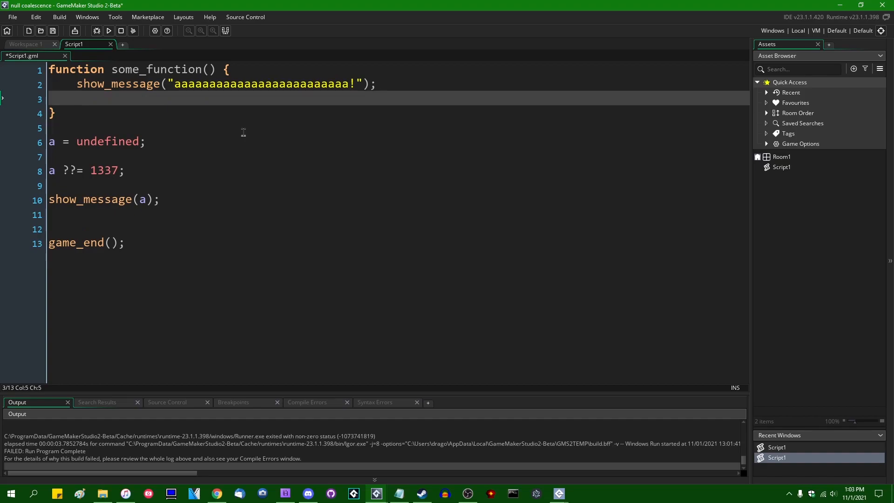
pyautogui.write('return 103')
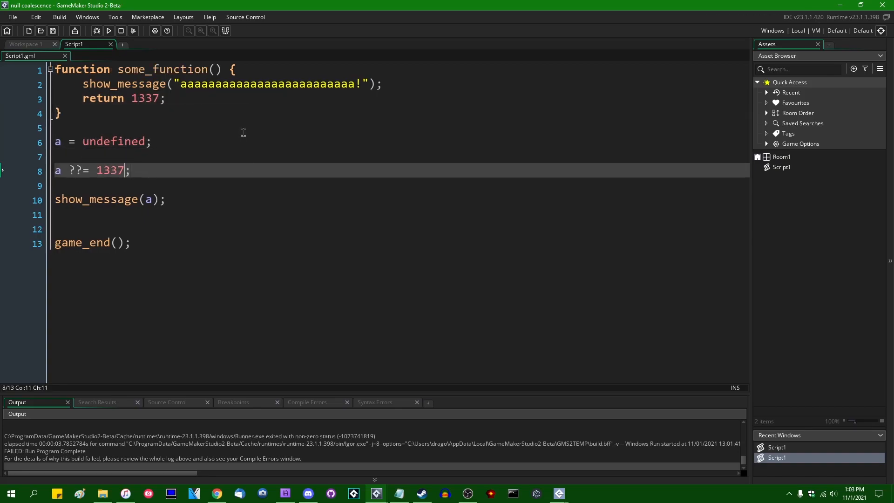
pyautogui.press('Backspace')
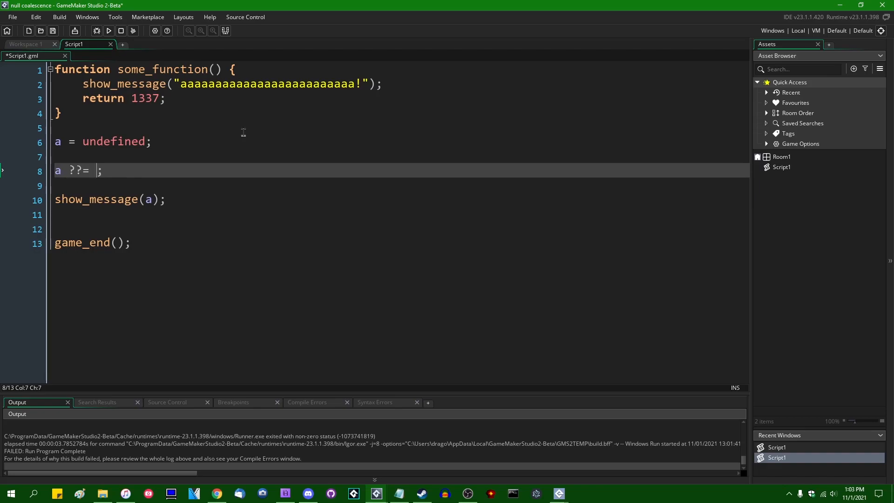
pyautogui.write('some_function()')
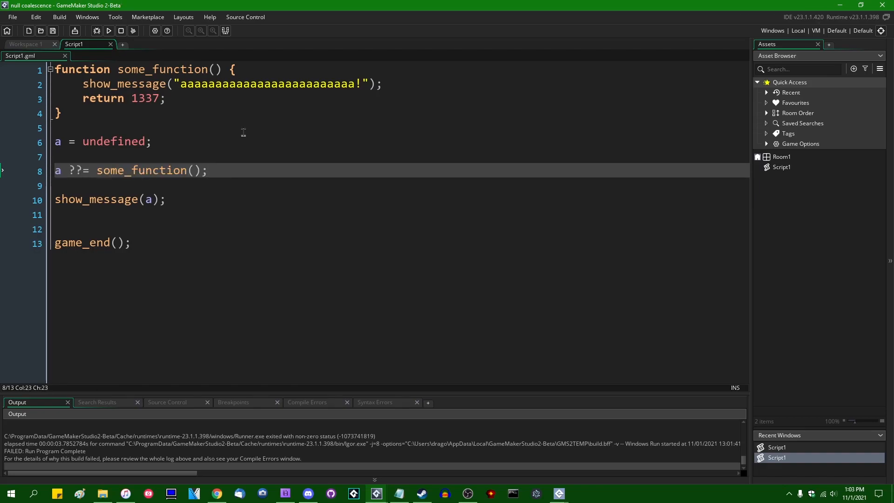
# Step: Run with a undefined (function message then 1337), then with a = 1000 showing only 1000
pyautogui.click(108, 31)
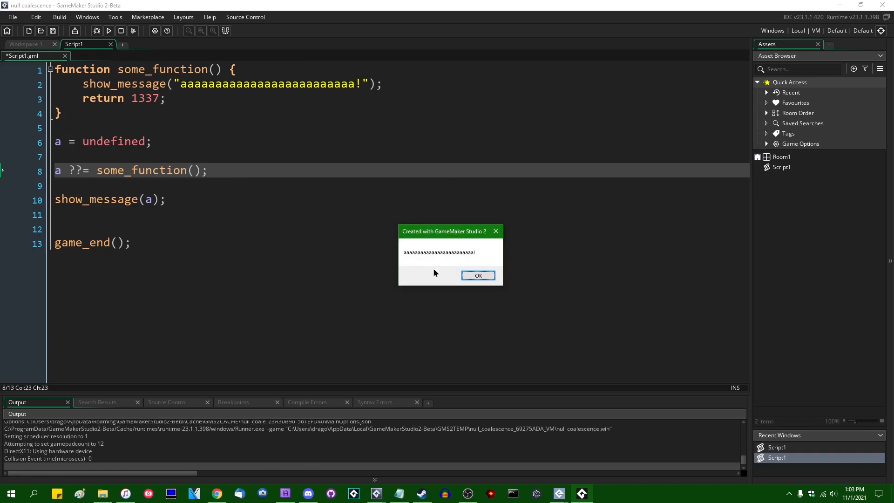
pyautogui.click(478, 276)
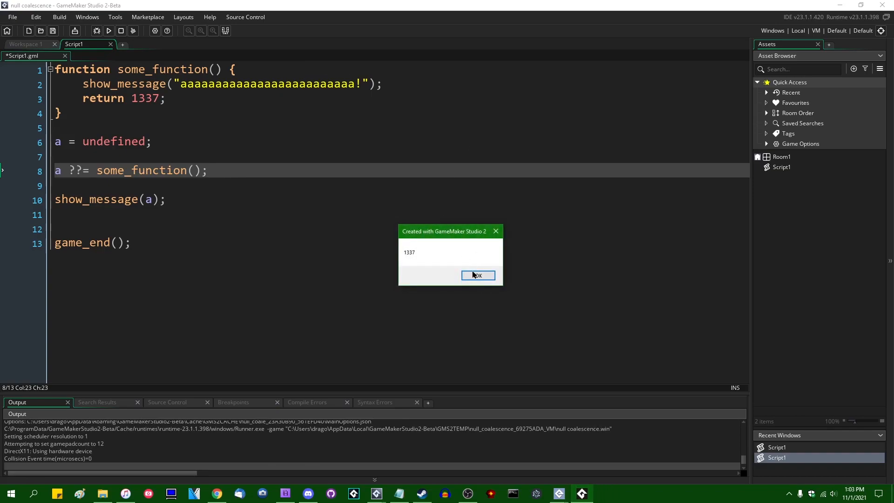
pyautogui.click(478, 276)
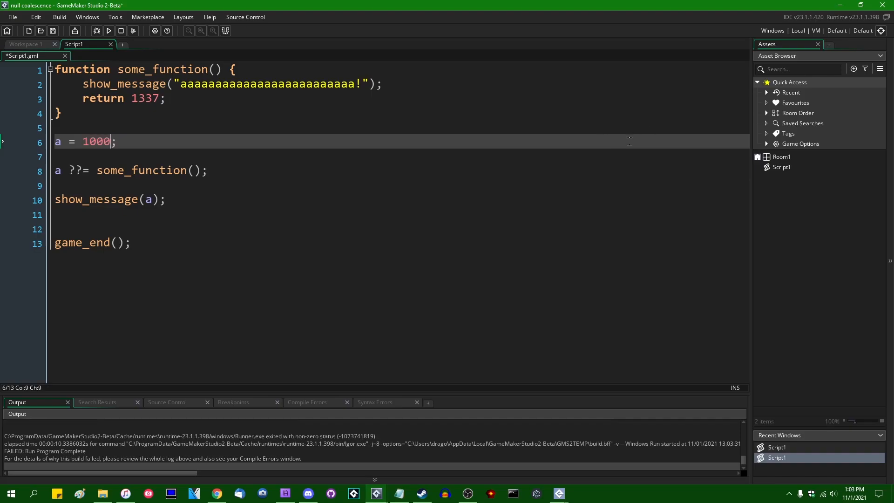
pyautogui.click(108, 31)
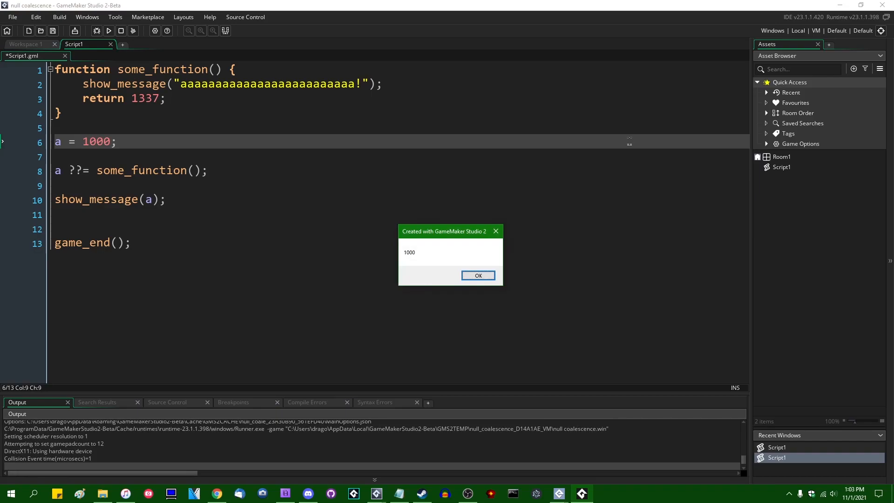
pyautogui.moveTo(444, 231); pyautogui.dragTo(311, 151)
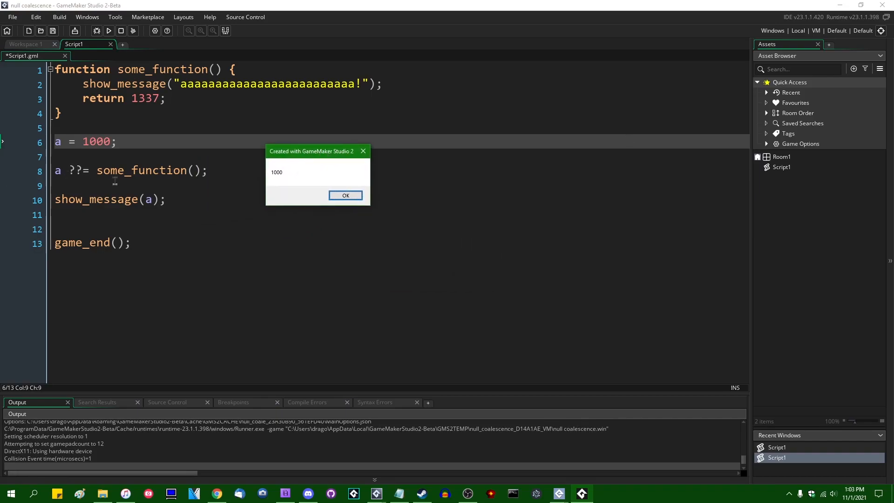
pyautogui.moveTo(303, 187)
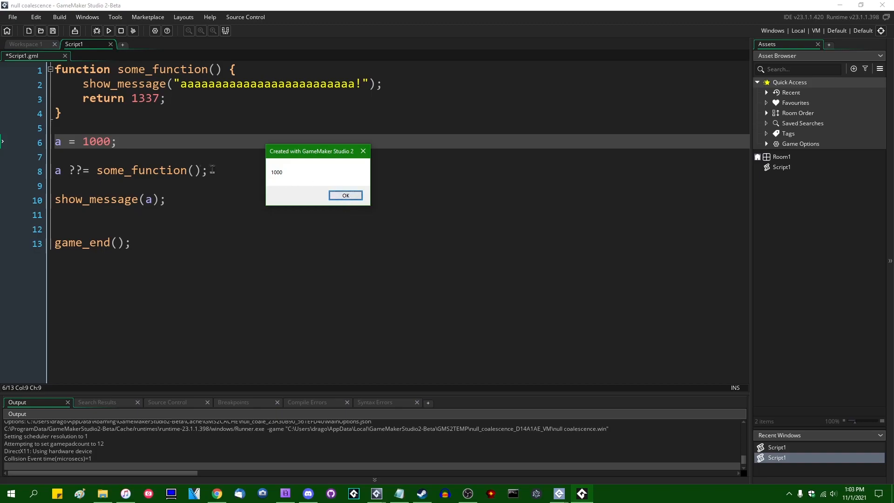
pyautogui.click(345, 196)
pyautogui.write('c')
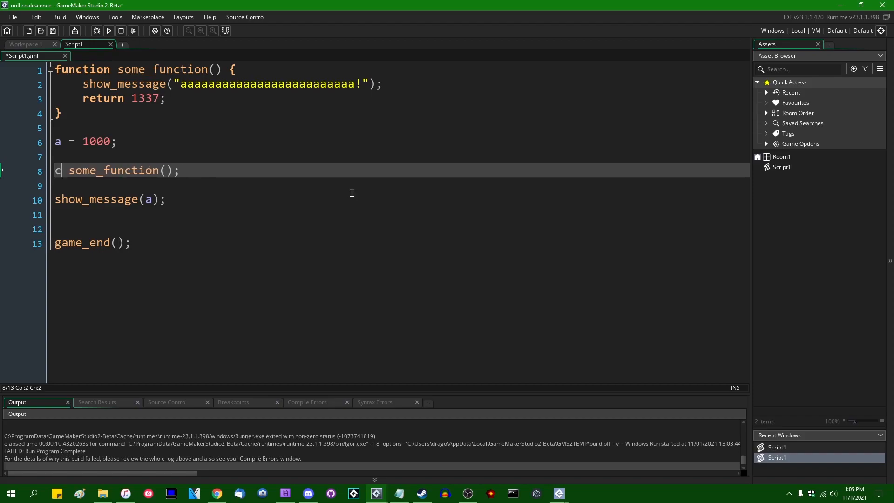
# Step: Store a ?? some_function() in c, show c, and confirm the 1000 result with a as 1000
pyautogui.write('=')
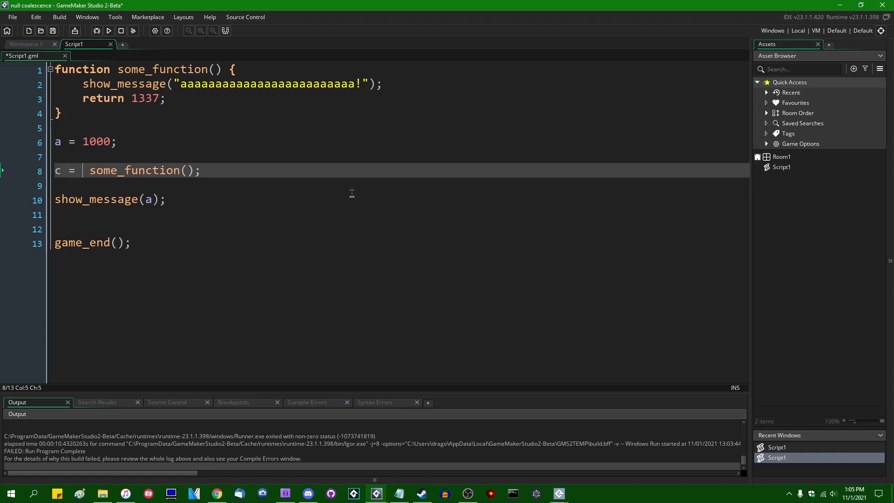
pyautogui.write('a ??')
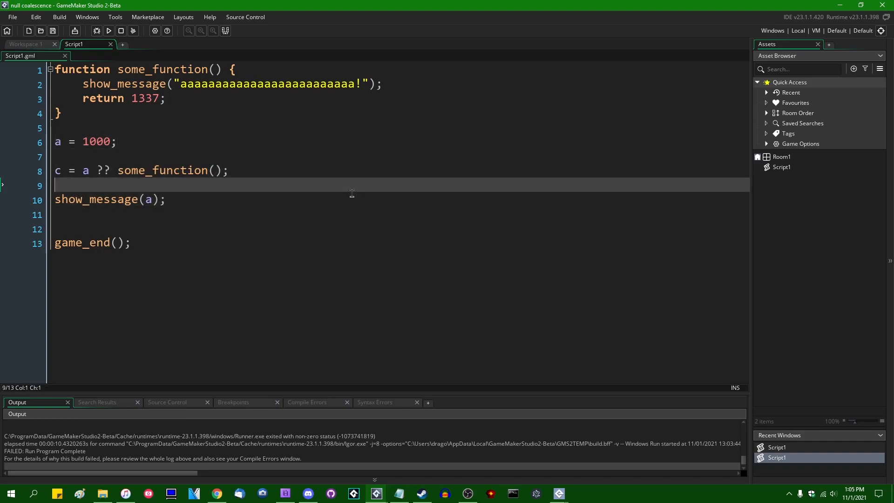
pyautogui.write('c')
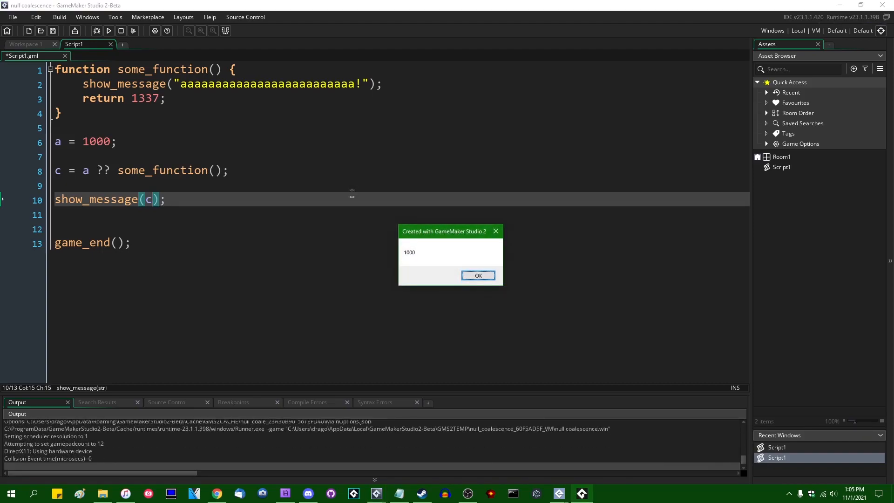
pyautogui.click(477, 275)
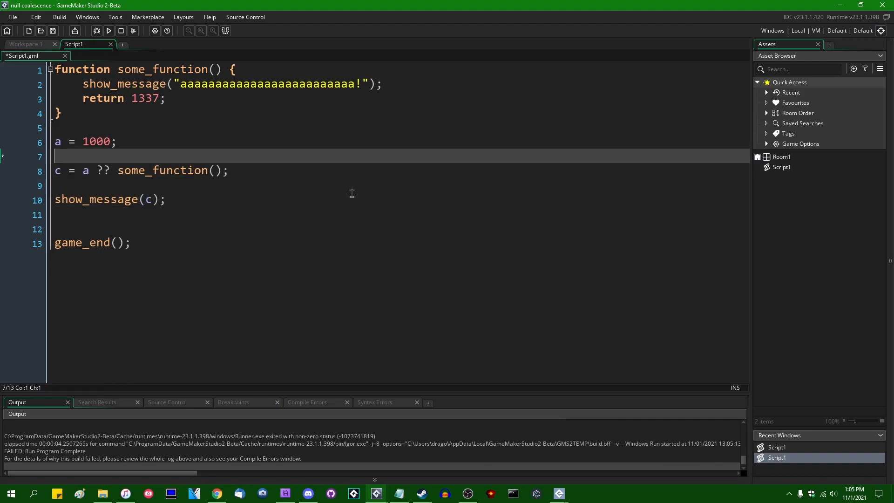
# Step: Set a to undefined and rerun to see some_function()'s message appear
pyautogui.write('undefi')
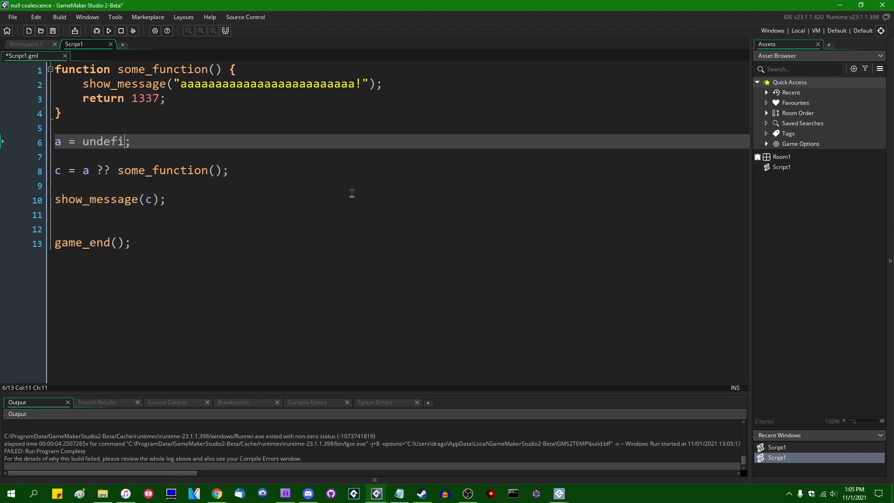
pyautogui.write('ned')
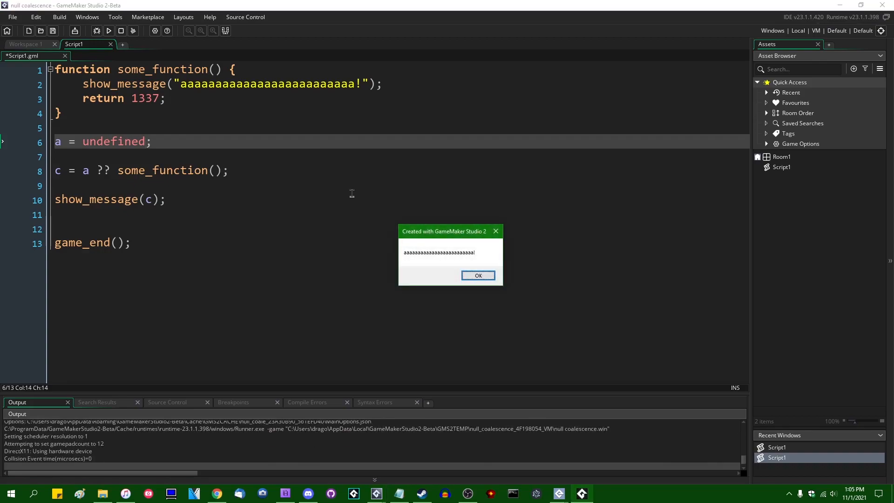
pyautogui.click(478, 276)
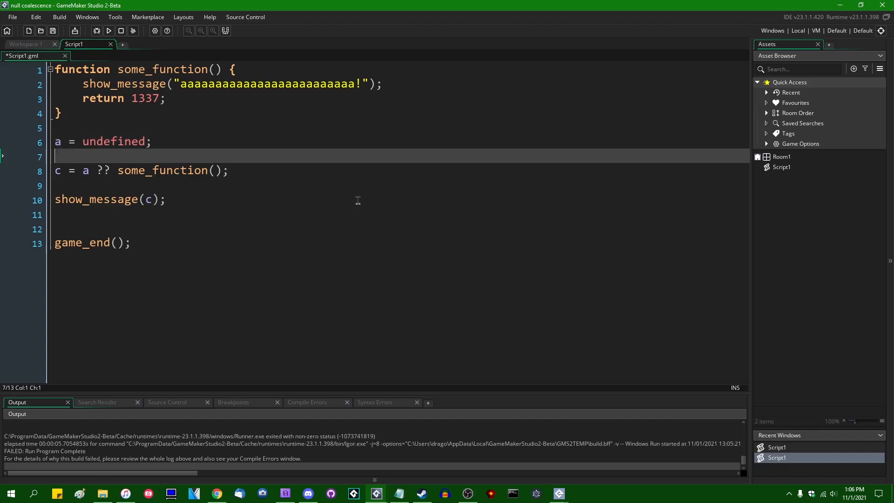
pyautogui.click(231, 169)
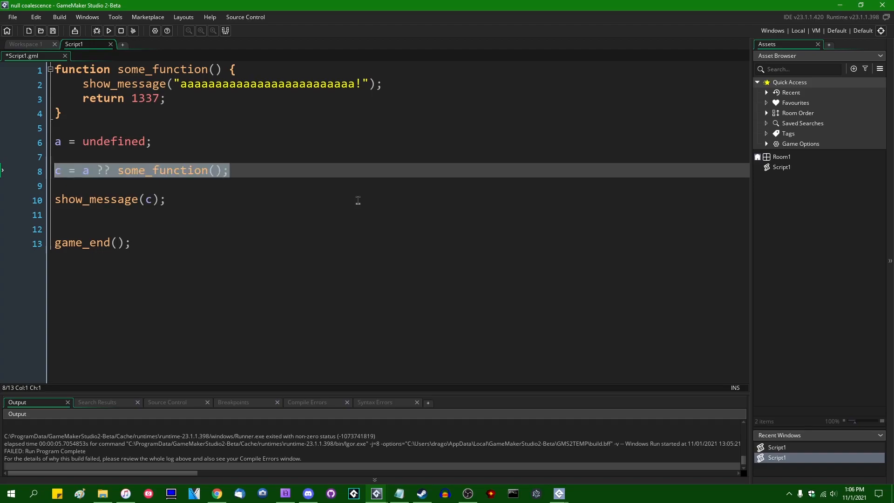
pyautogui.click(227, 169)
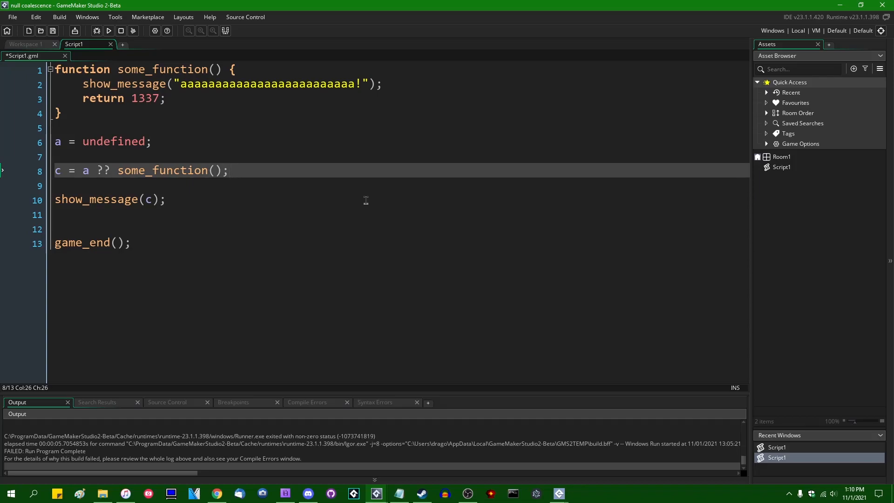
pyautogui.click(228, 171)
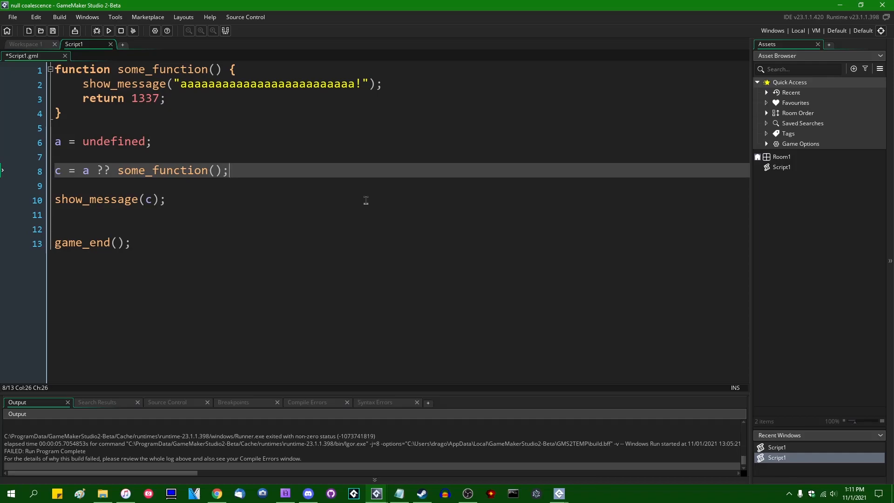